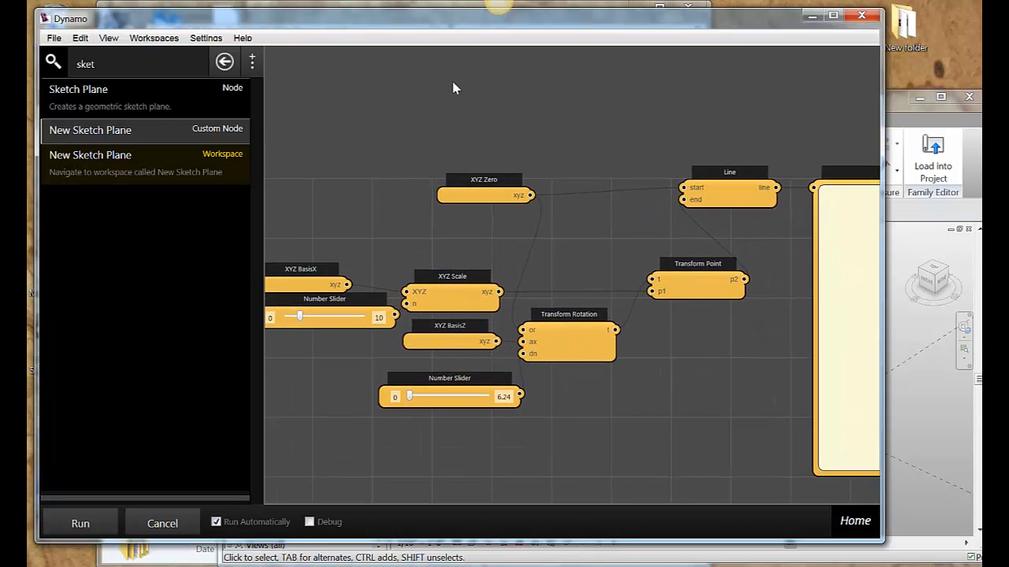
Browse the Help menu's bundled samples toward the Translate and Rotate sequence graph.
left_click(243, 38)
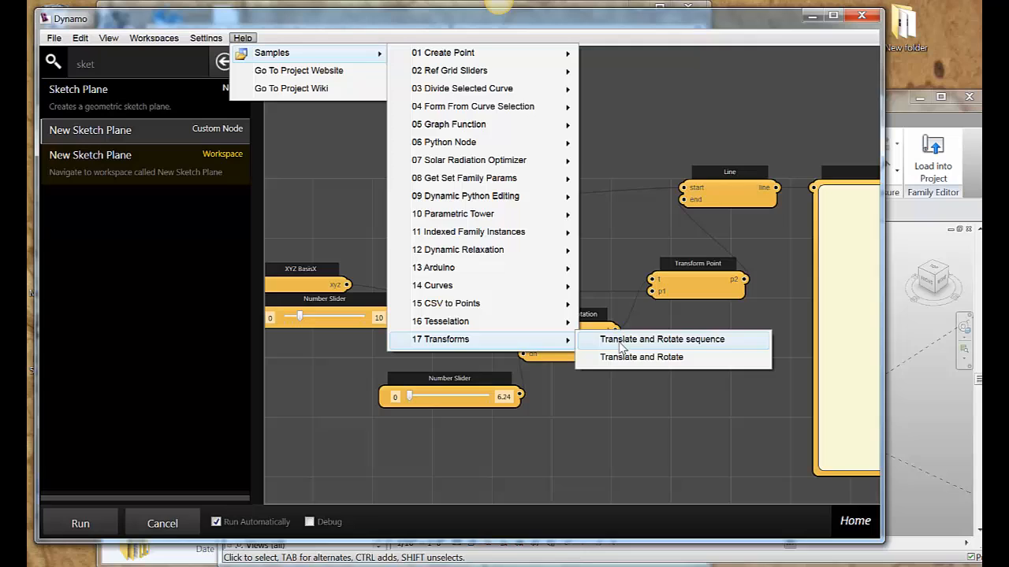
mouse_move(602, 347)
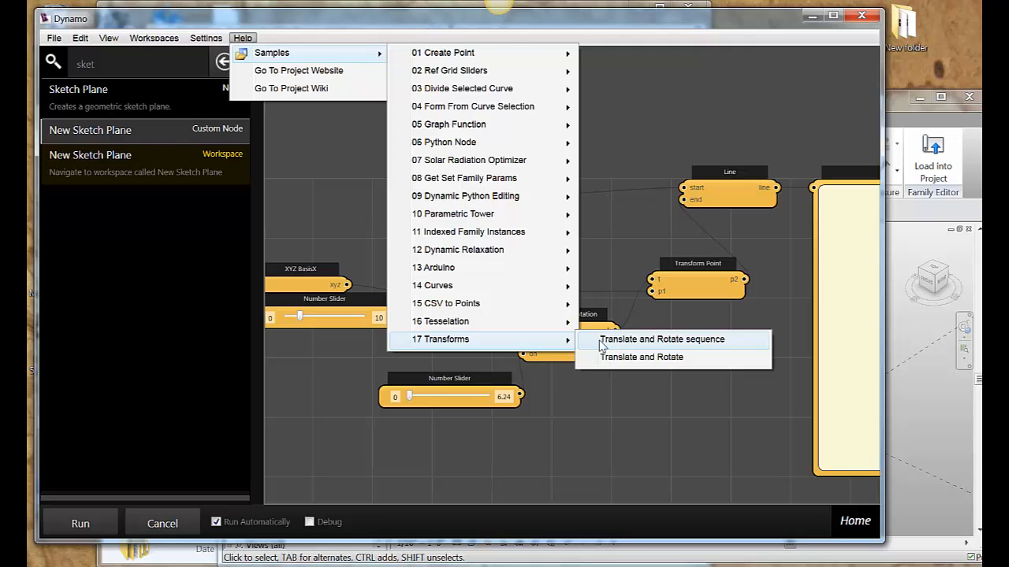
mouse_move(654, 347)
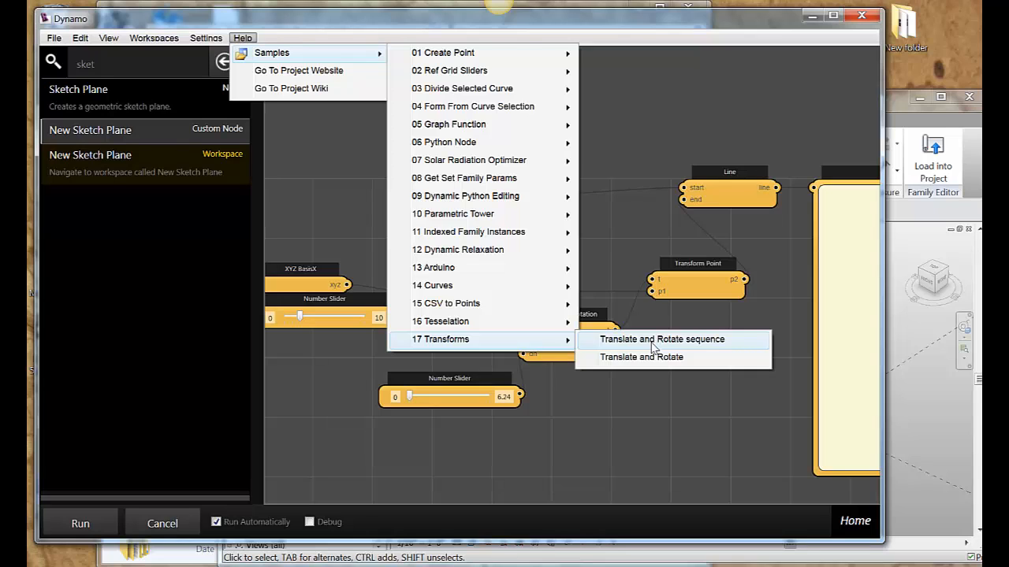
mouse_move(633, 343)
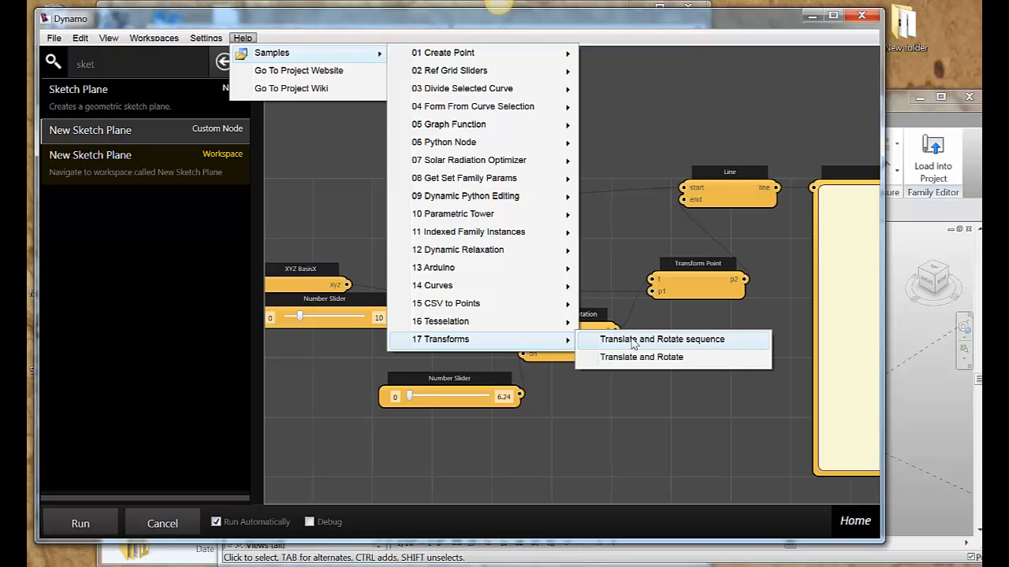
mouse_move(622, 347)
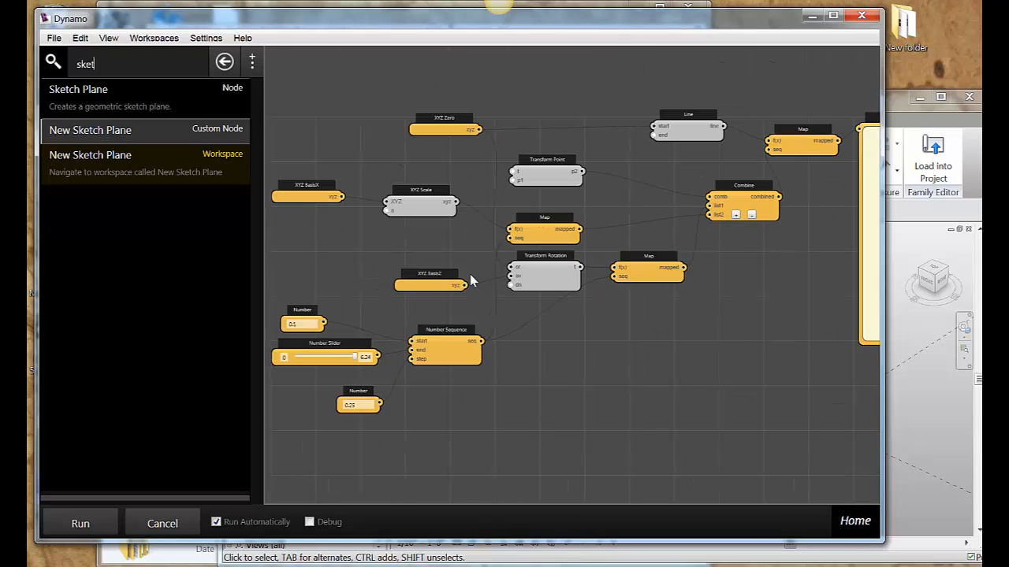
mouse_move(922, 461)
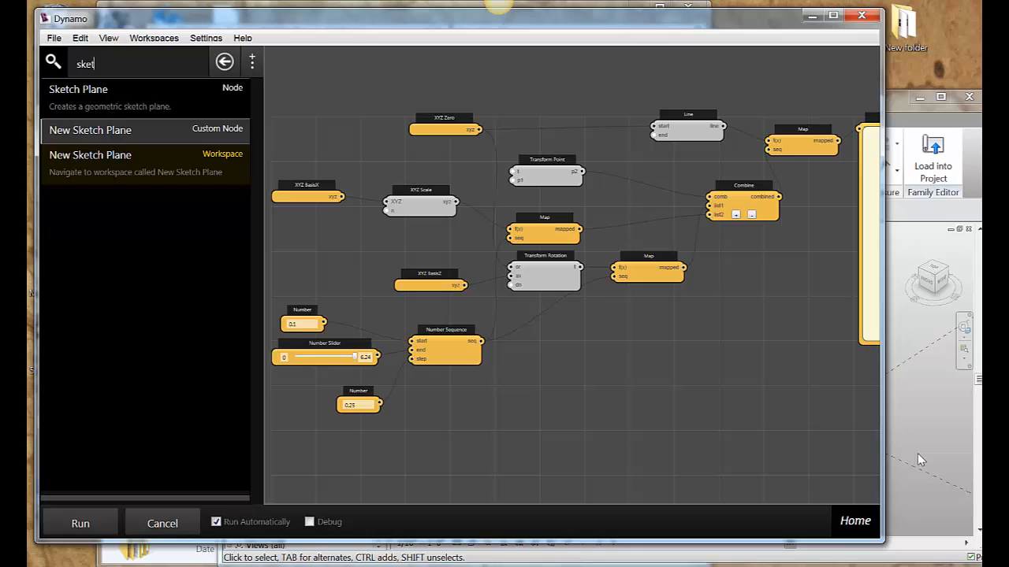
mouse_move(927, 438)
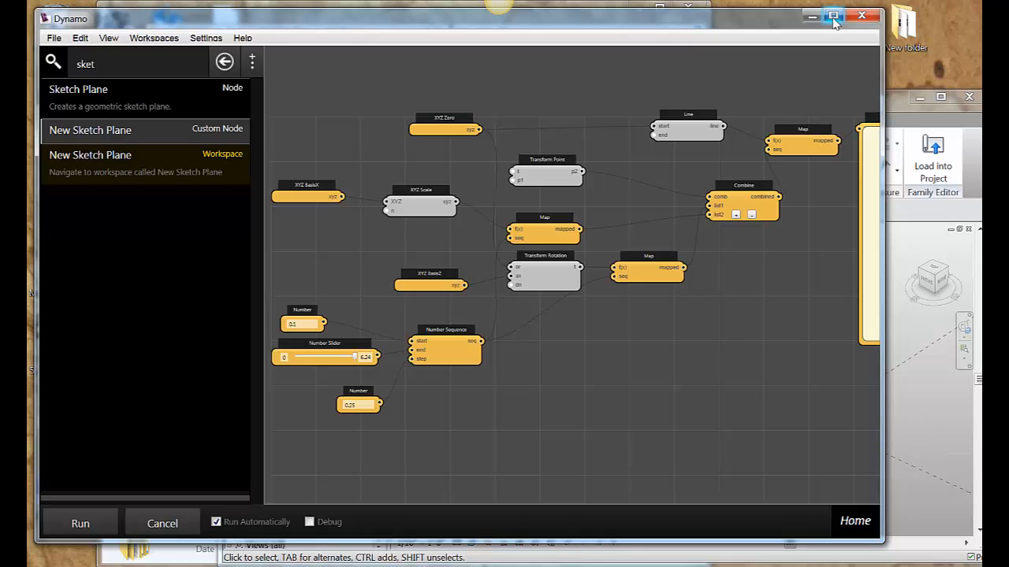
Maximize the Dynamo window so the sample graph fills the screen.
left_click(832, 15)
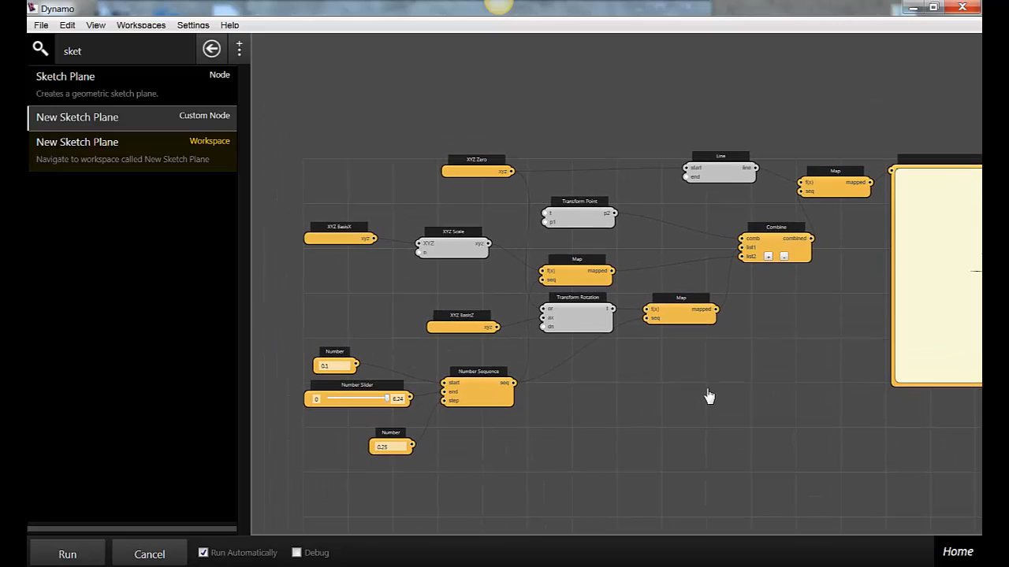
mouse_move(764, 253)
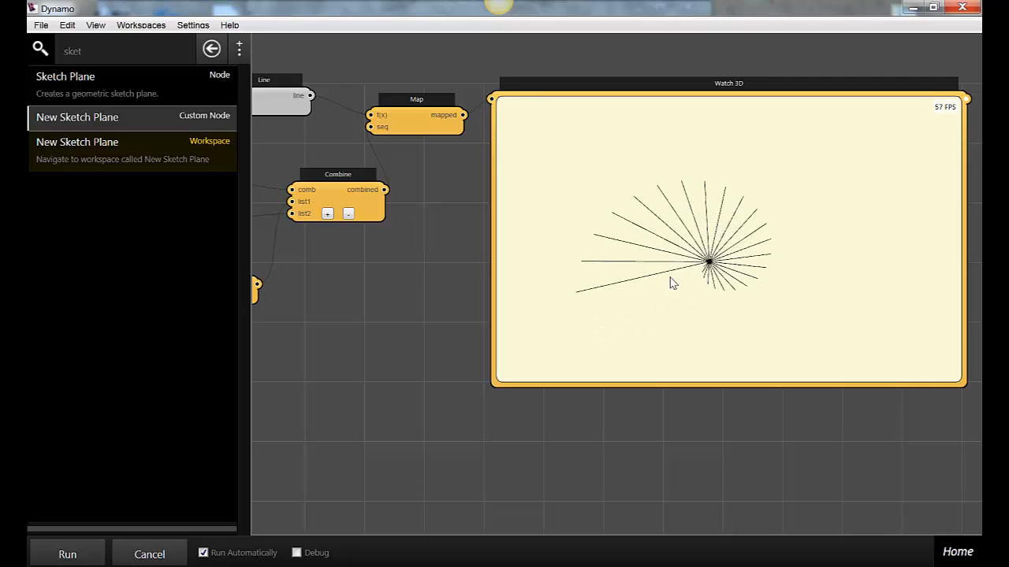
mouse_move(402, 290)
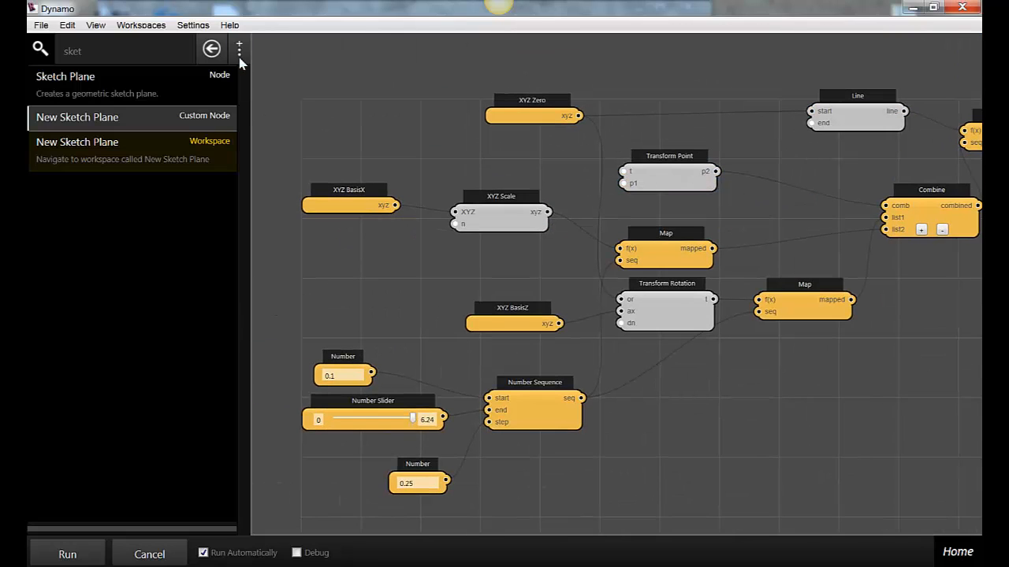
left_click(230, 25)
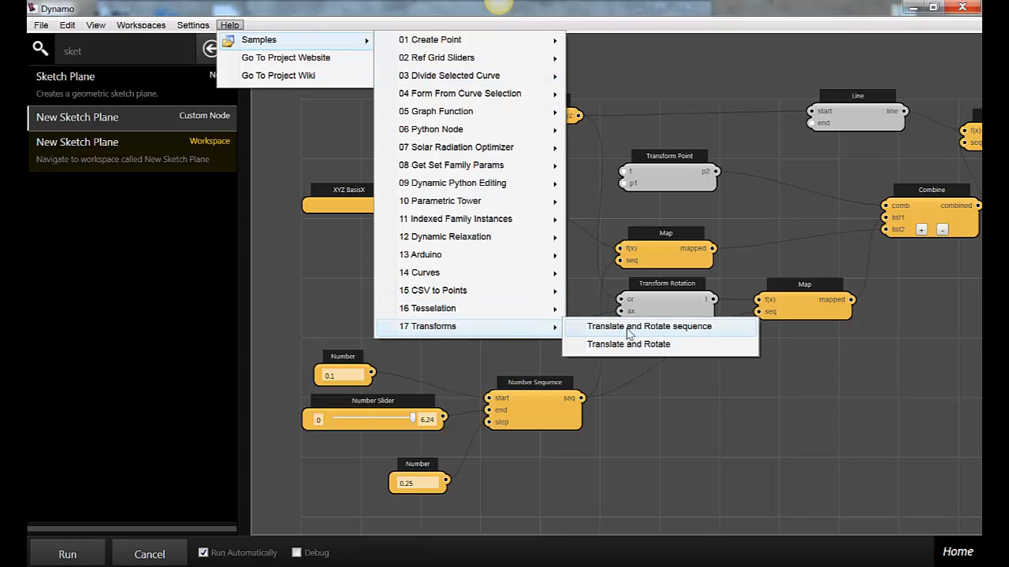
mouse_move(627, 344)
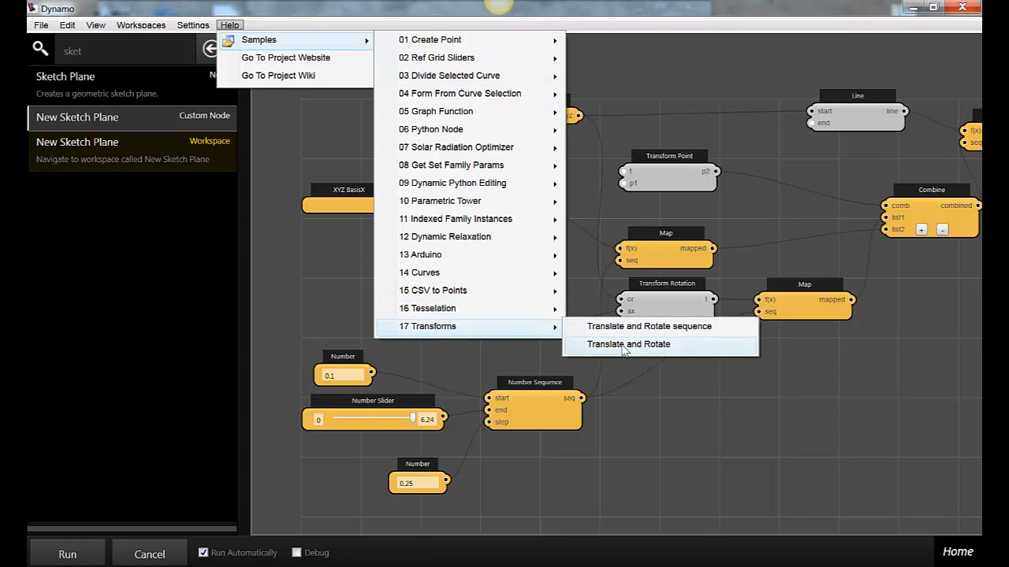
mouse_move(684, 463)
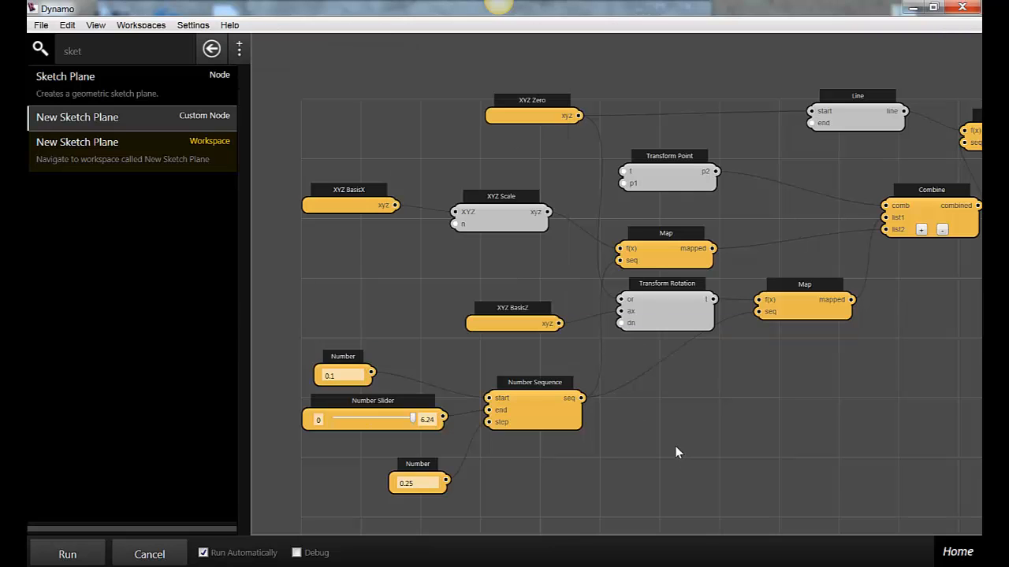
mouse_move(738, 407)
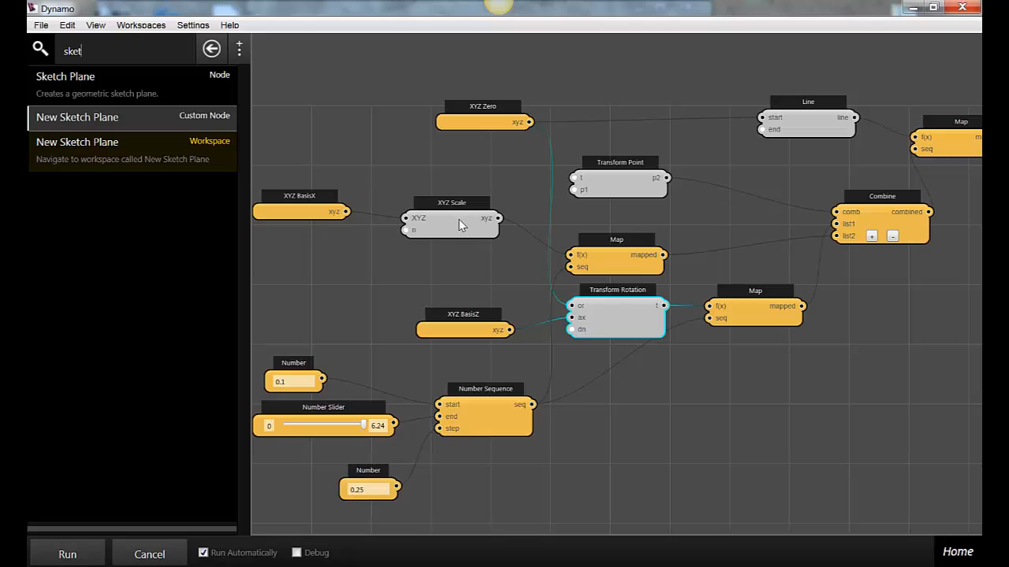
left_click(300, 211)
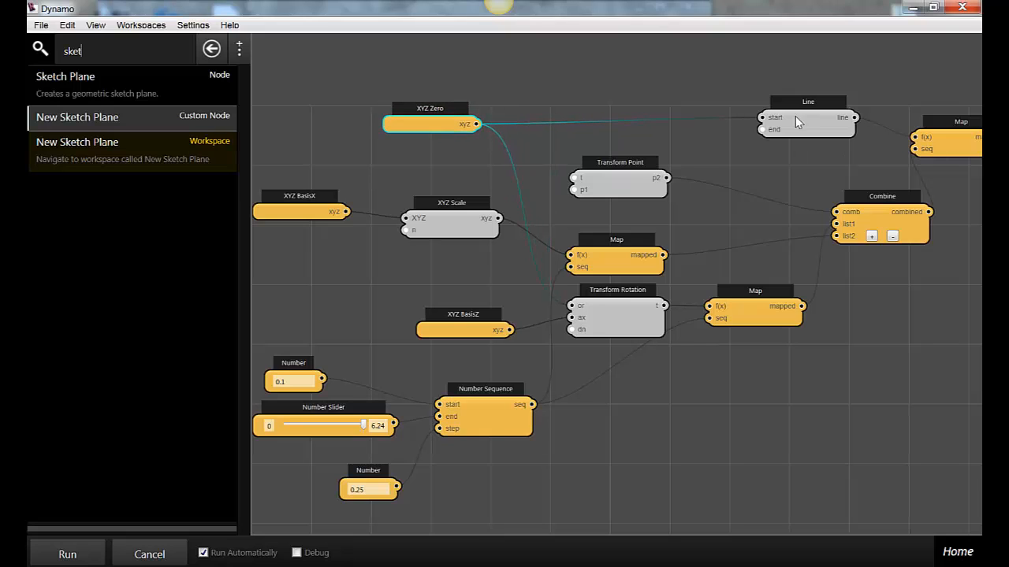
mouse_move(615, 195)
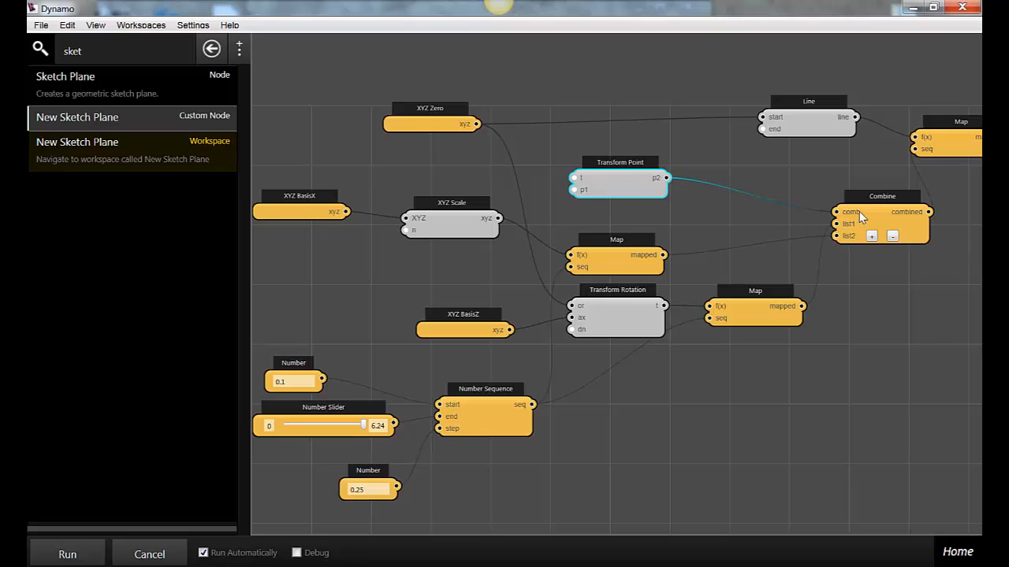
mouse_move(864, 218)
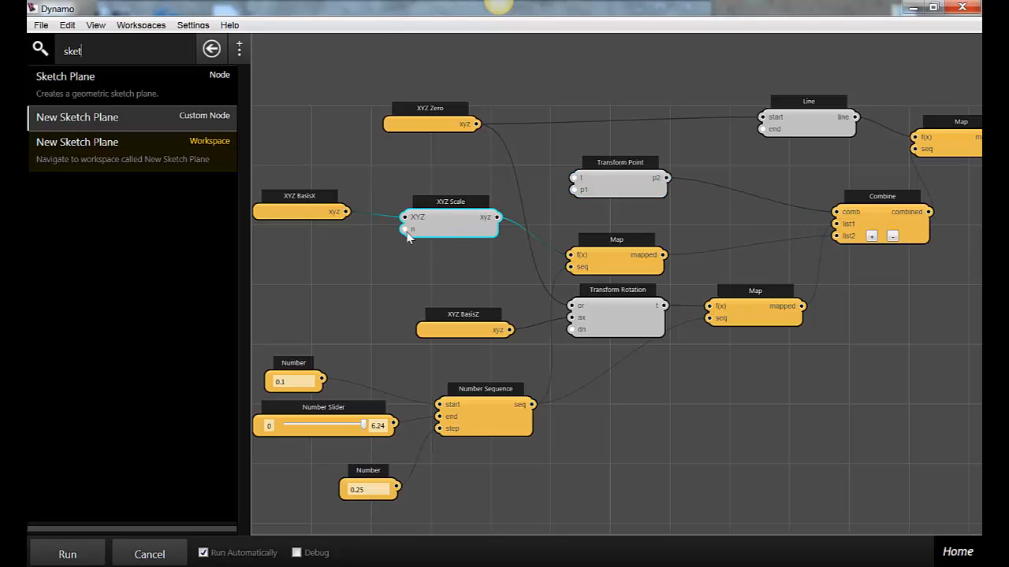
mouse_move(402, 286)
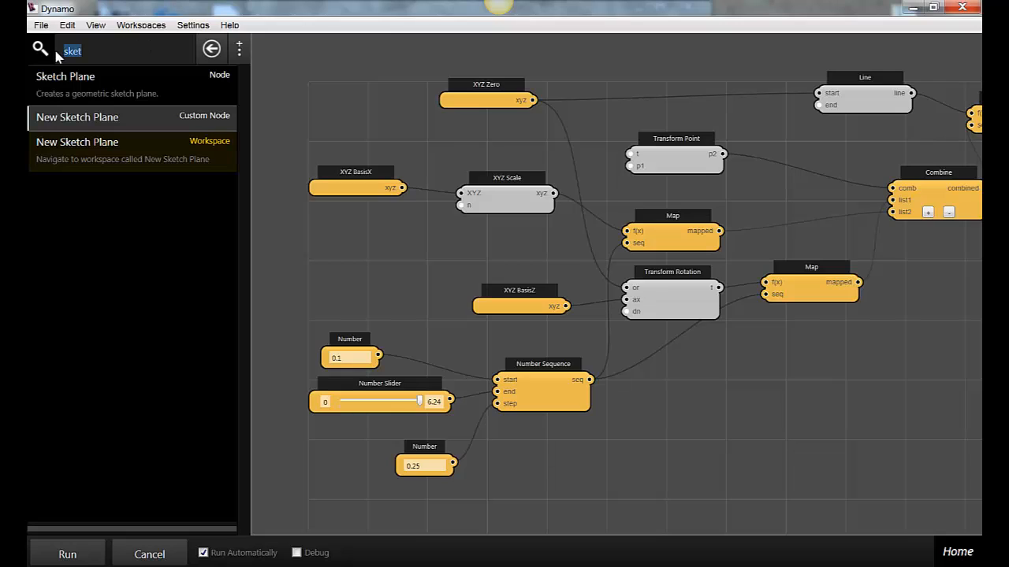
Find the Watch node in the library by searching 'watch'.
type("watch")
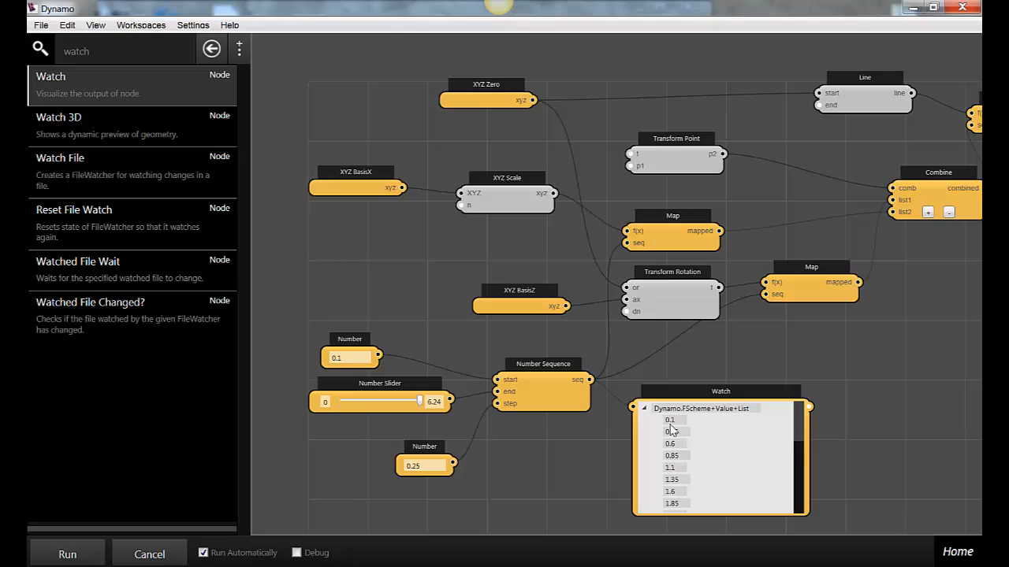
mouse_move(671, 432)
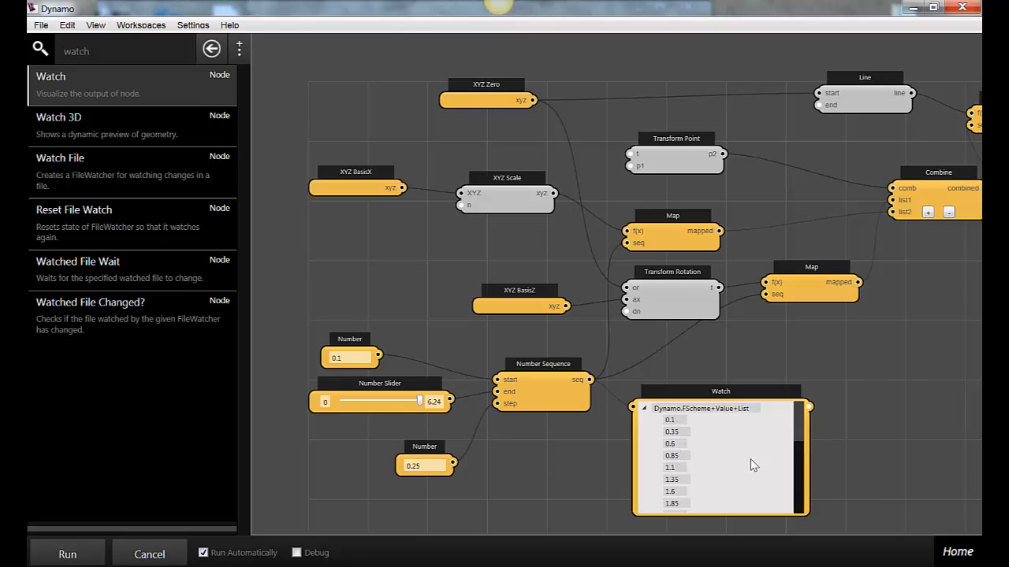
mouse_move(530, 439)
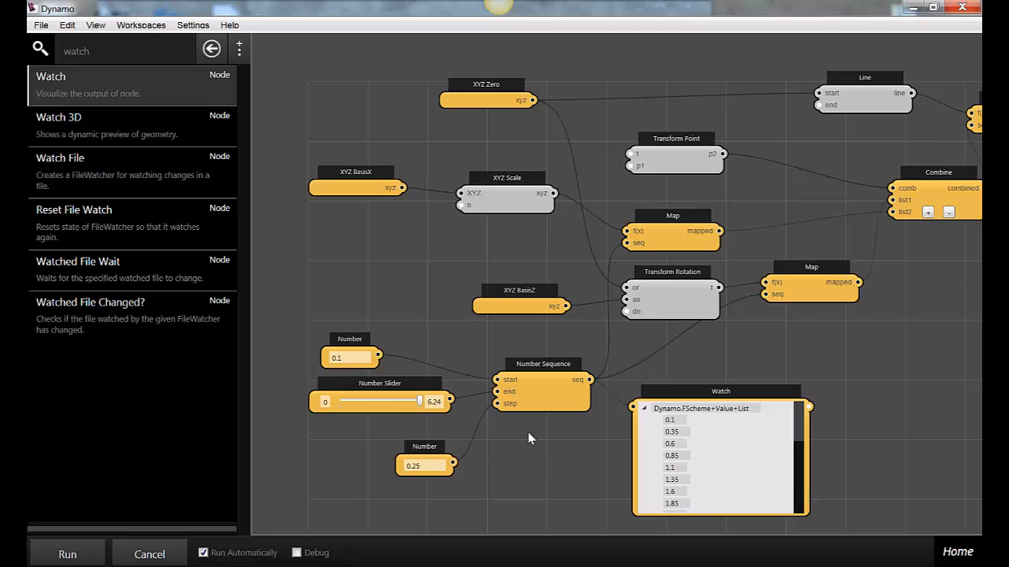
mouse_move(507, 379)
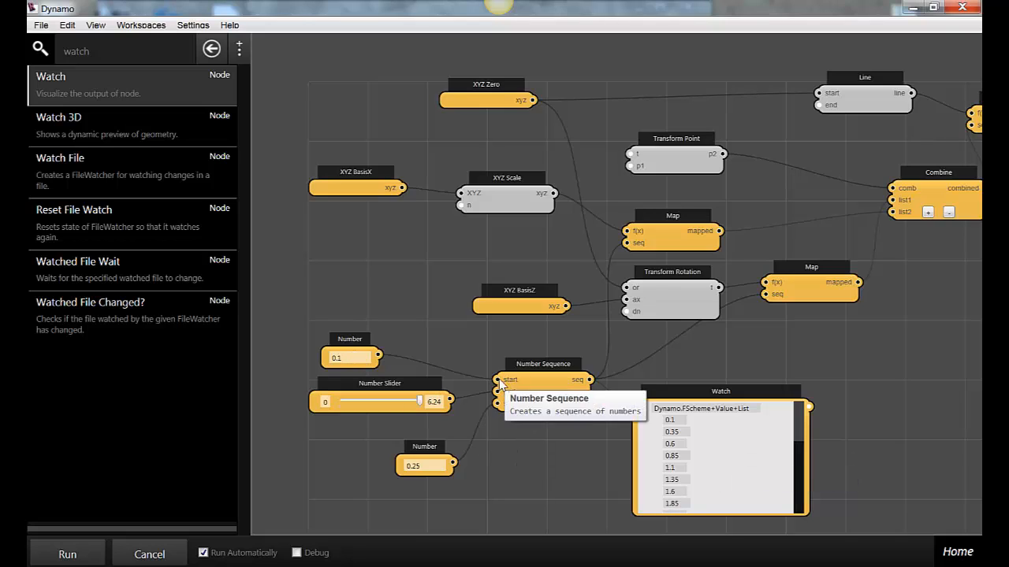
mouse_move(528, 383)
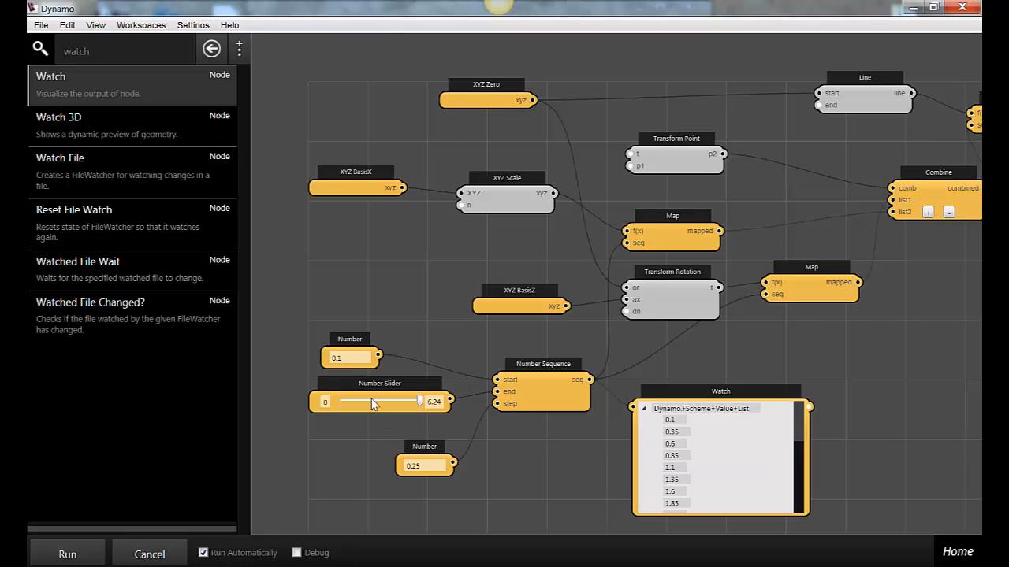
mouse_move(435, 413)
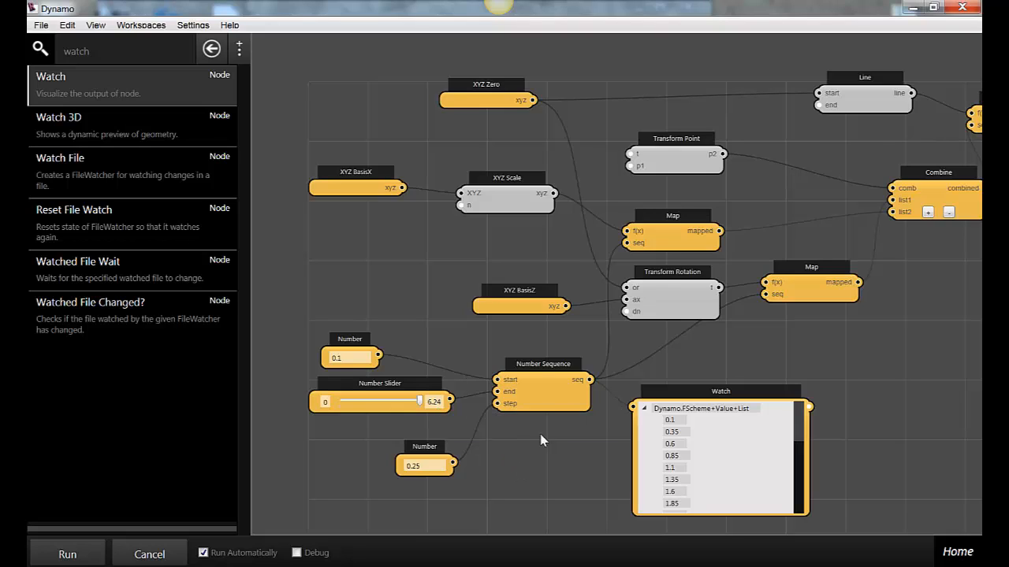
mouse_move(379, 402)
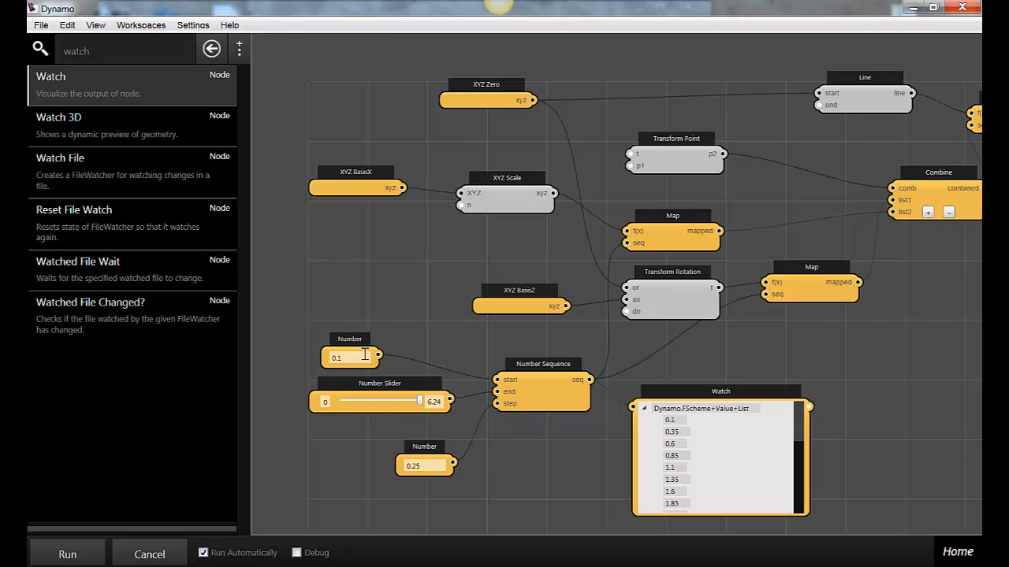
mouse_move(419, 417)
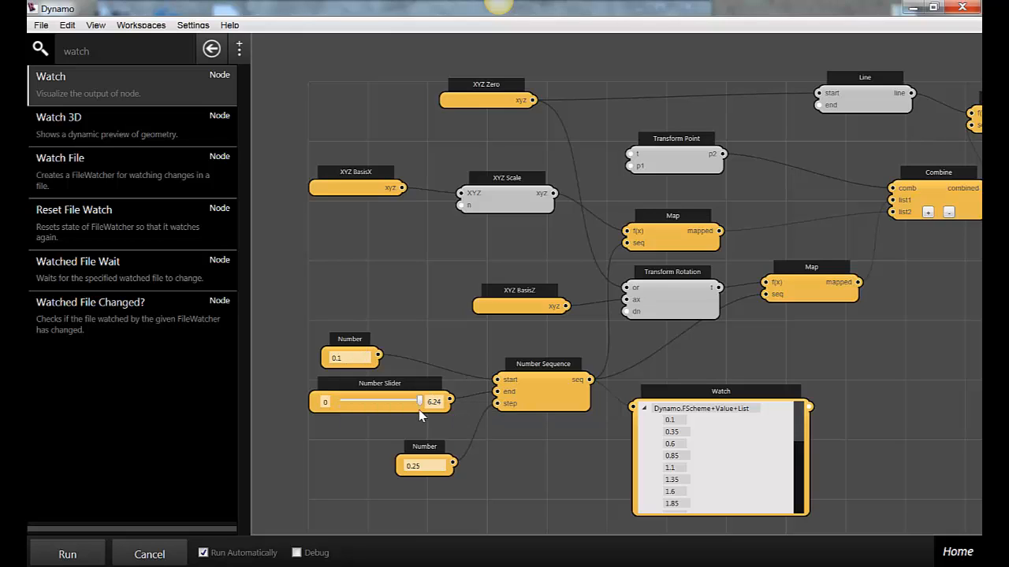
mouse_move(423, 407)
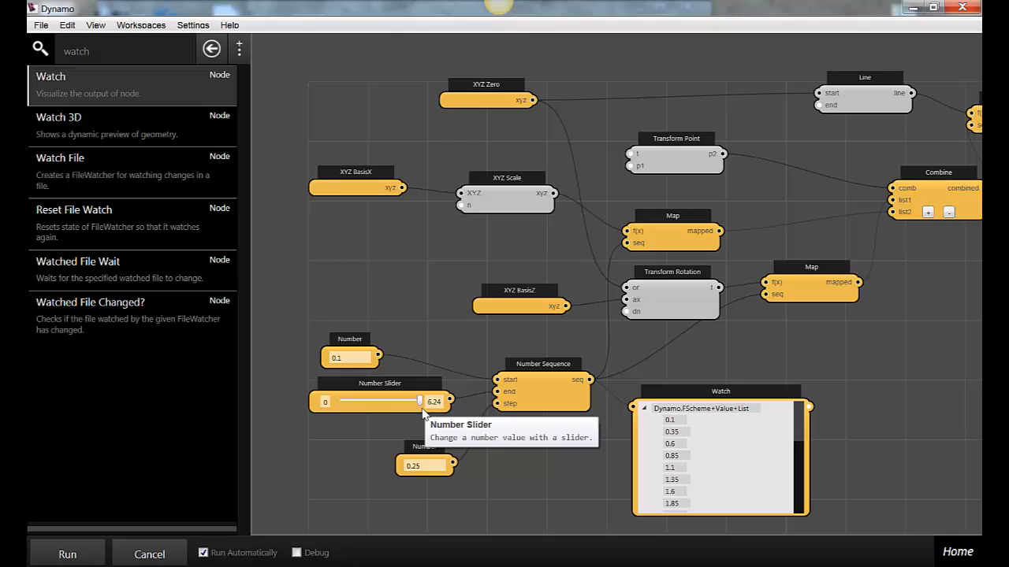
mouse_move(416, 424)
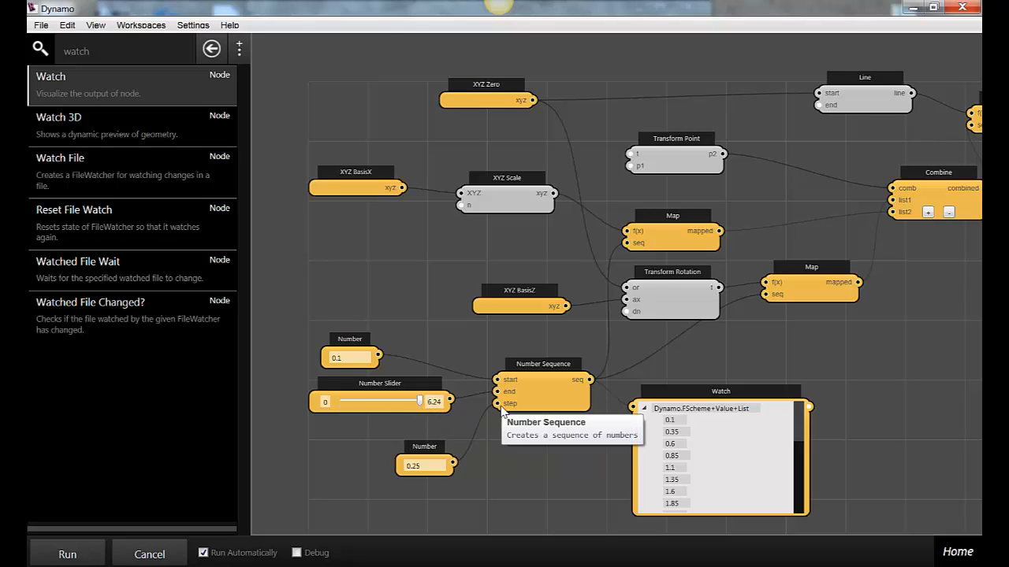
mouse_move(511, 430)
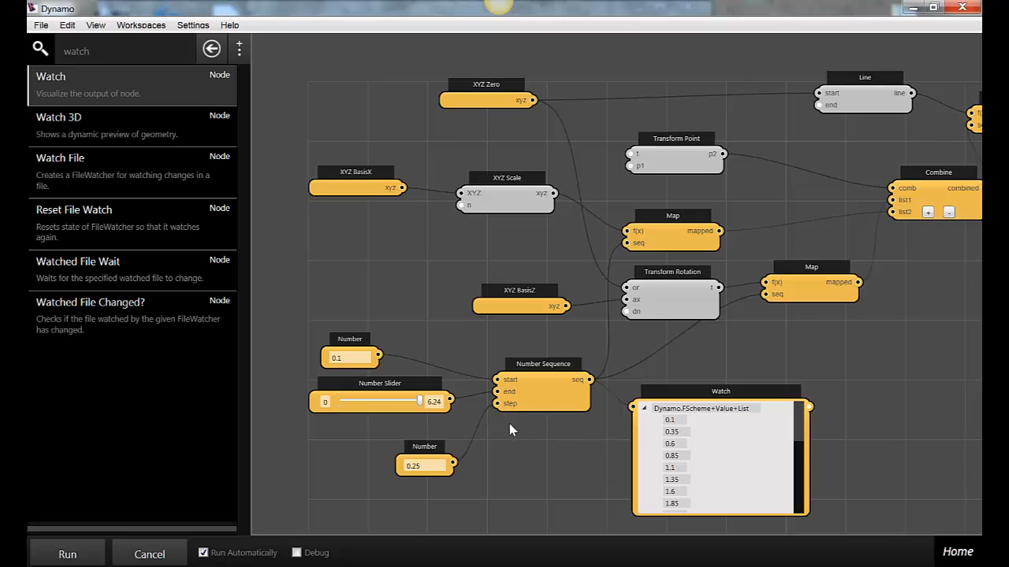
mouse_move(517, 441)
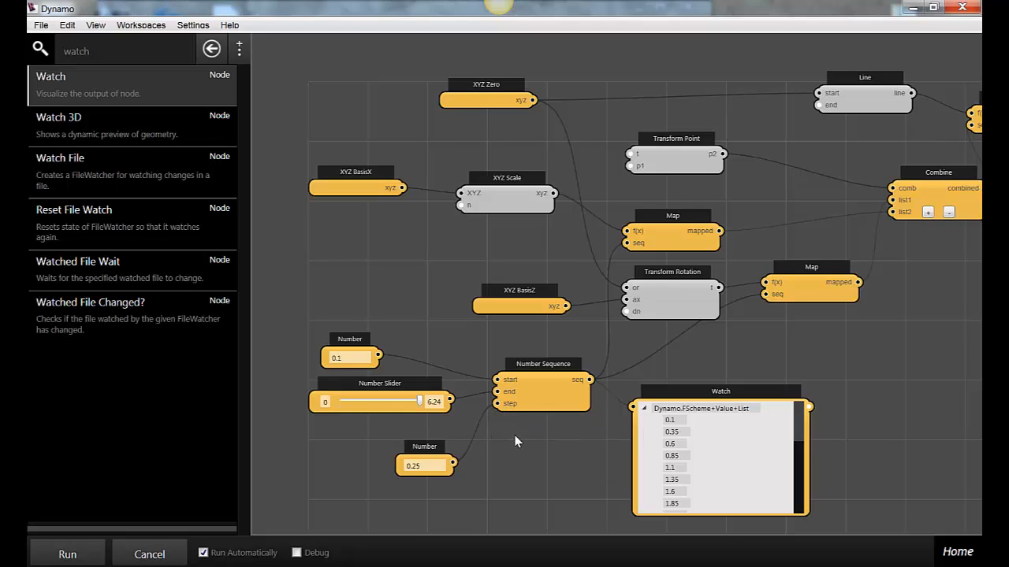
mouse_move(426, 465)
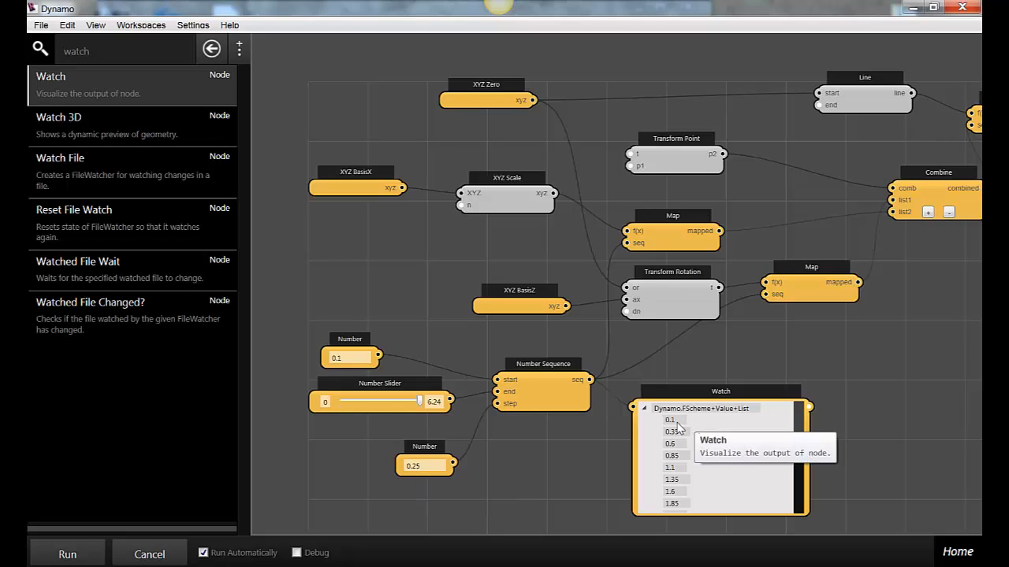
mouse_move(679, 435)
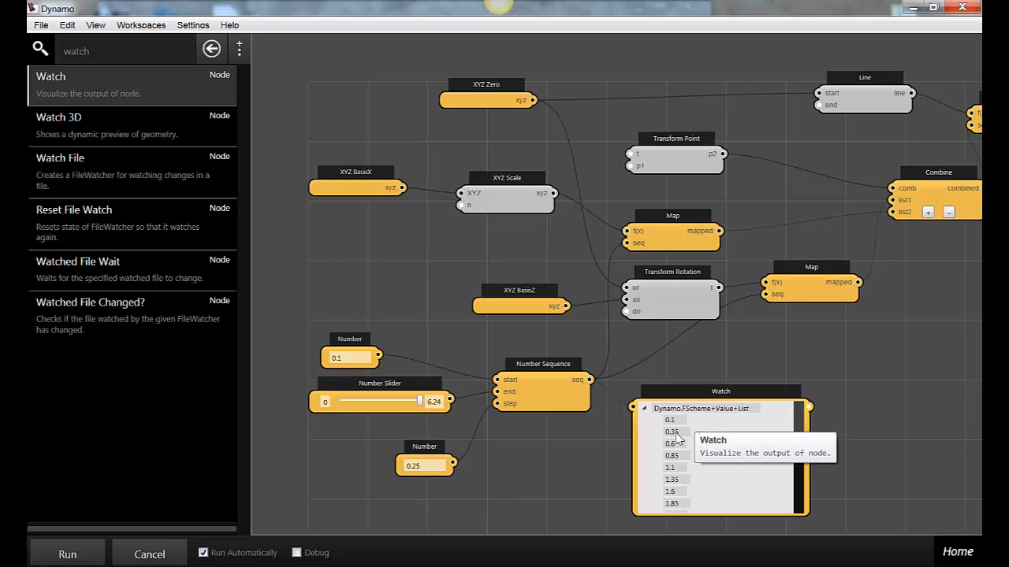
mouse_move(676, 514)
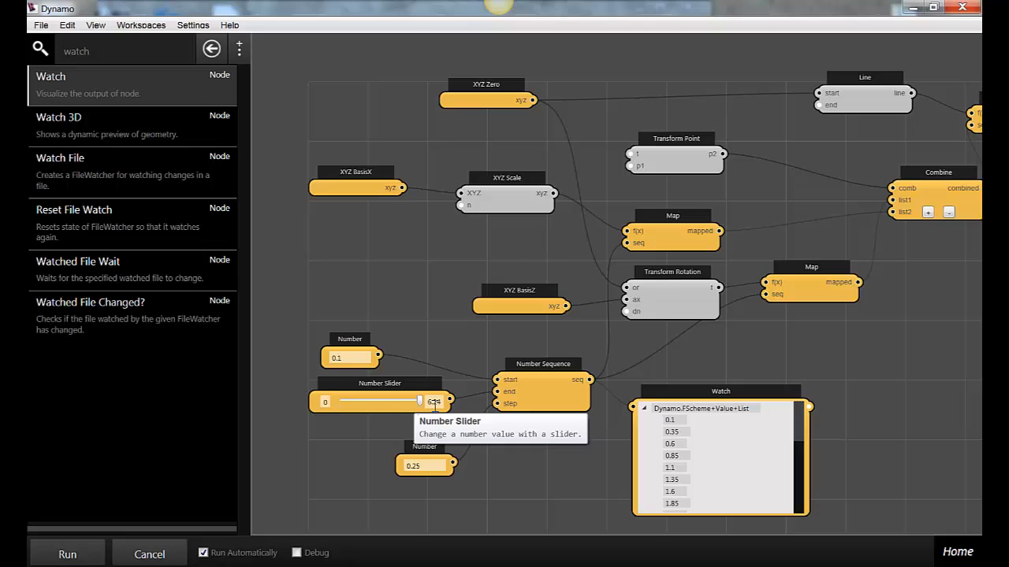
mouse_move(596, 448)
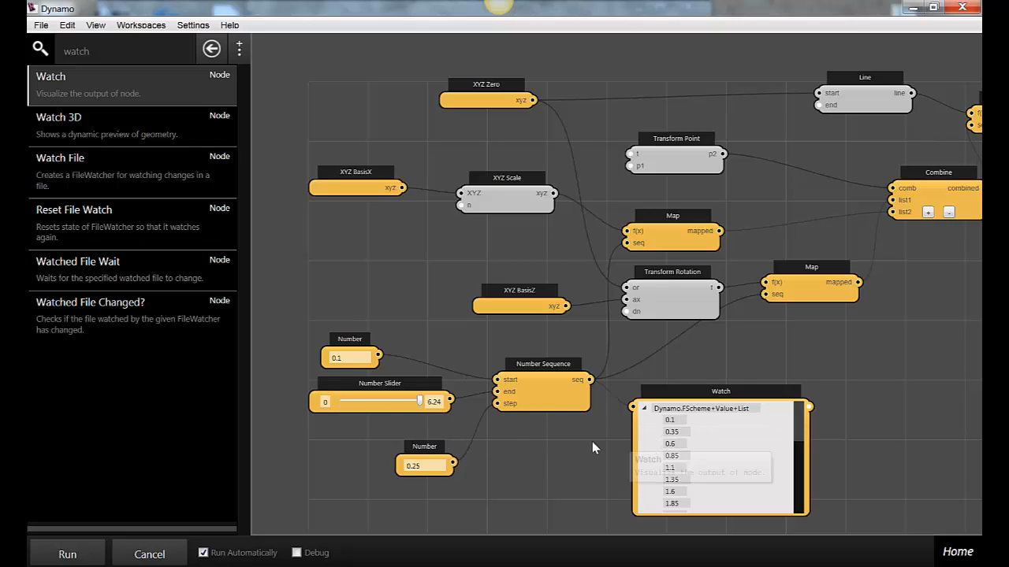
mouse_move(582, 450)
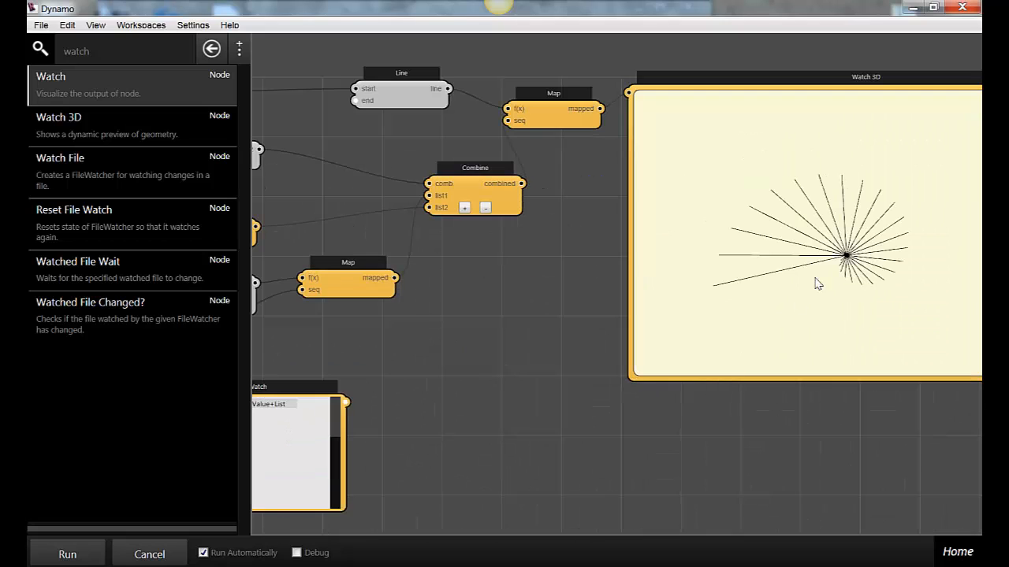
mouse_move(843, 268)
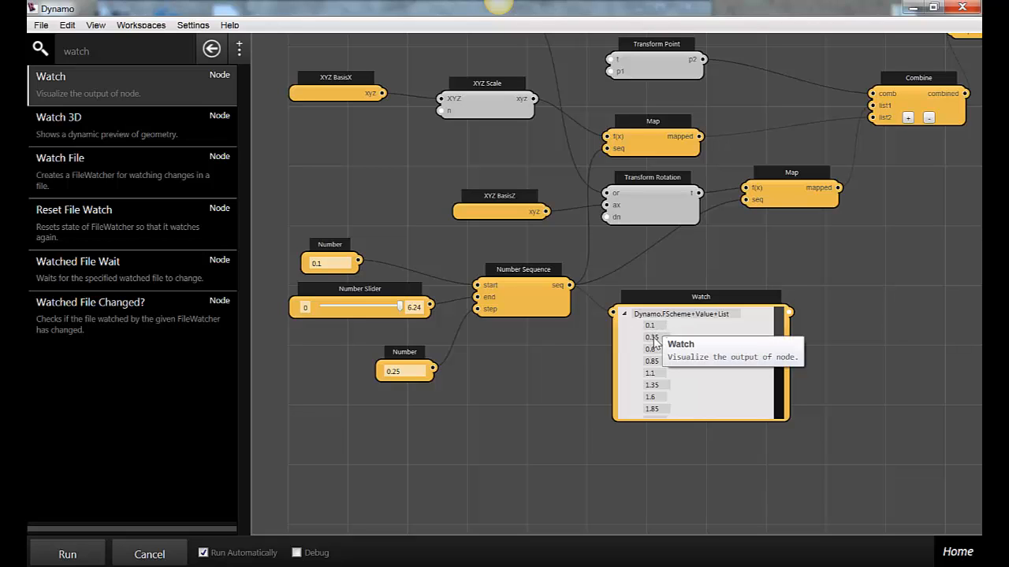
mouse_move(565, 354)
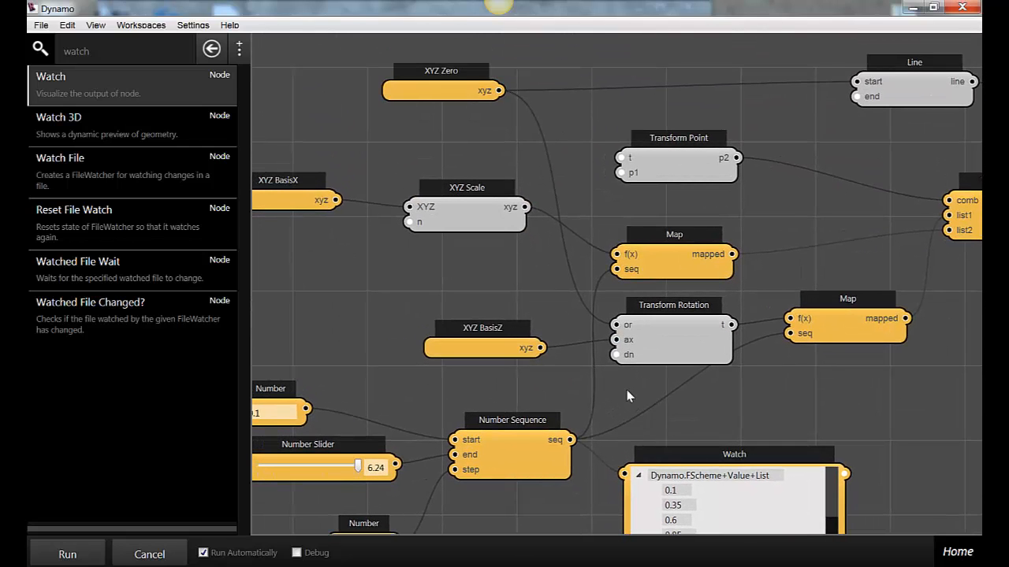
mouse_move(519, 295)
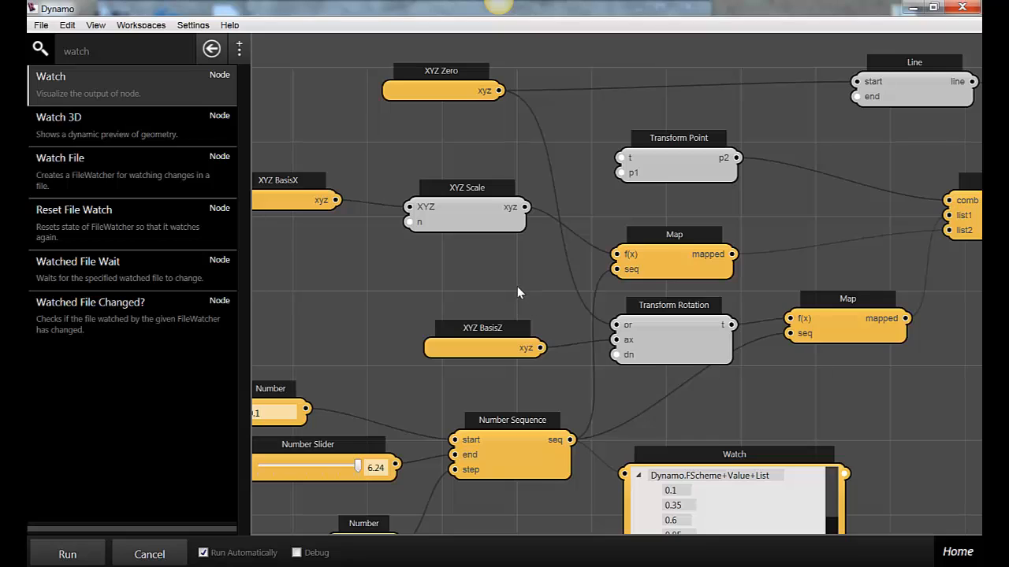
mouse_move(621, 390)
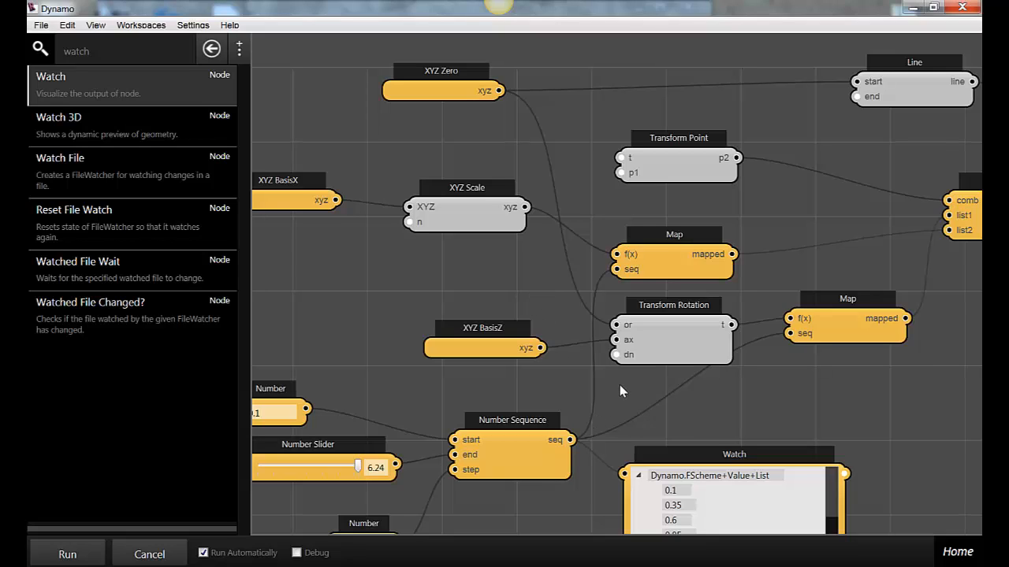
mouse_move(630, 394)
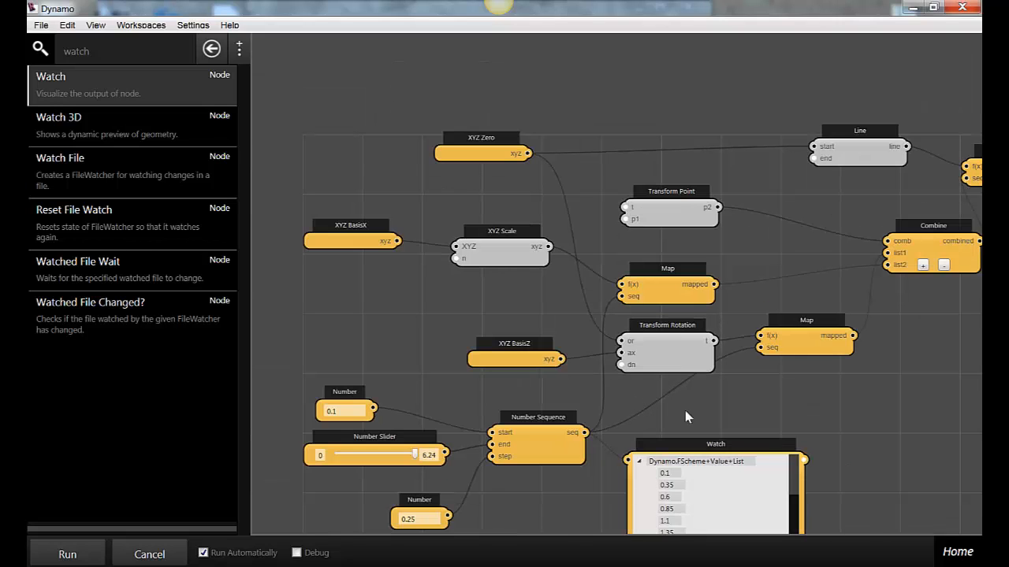
mouse_move(769, 256)
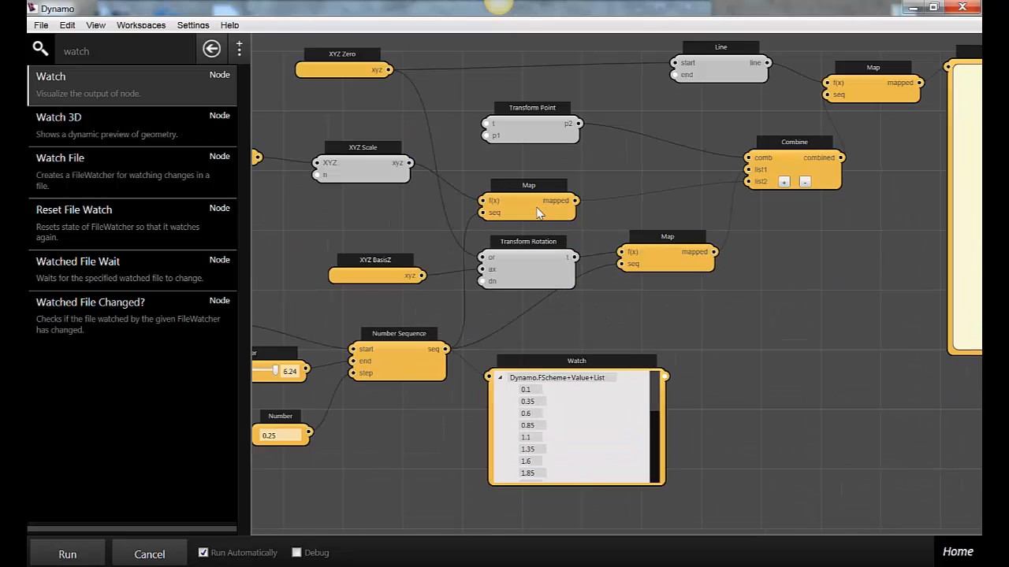
left_click(668, 253)
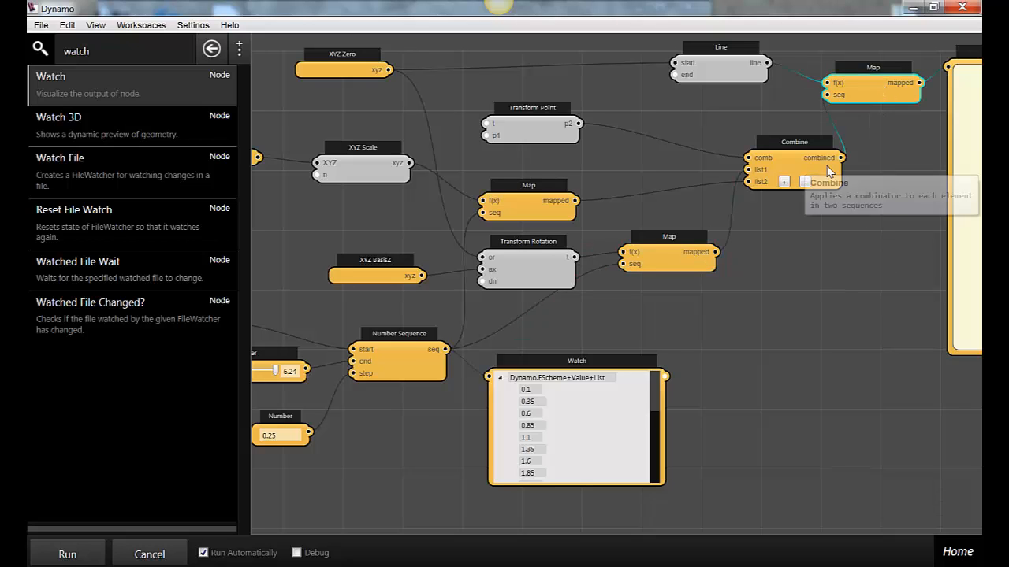
left_click_drag(794, 158, 757, 150)
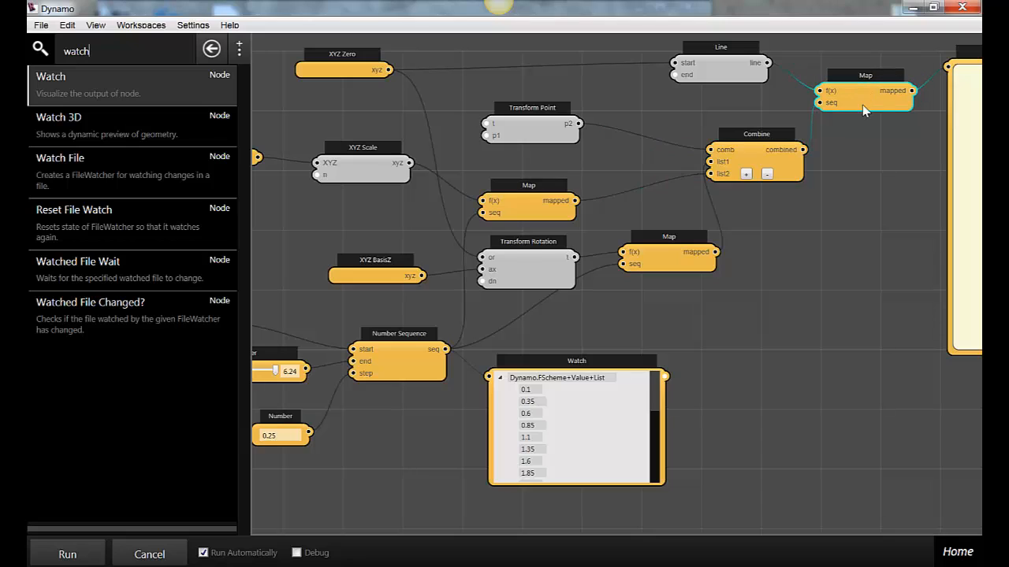
mouse_move(733, 77)
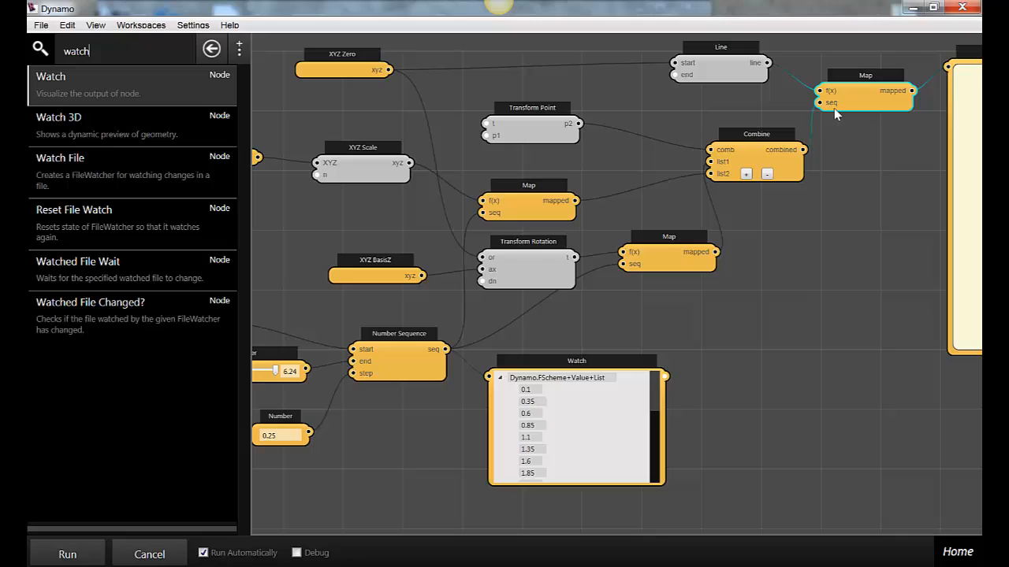
mouse_move(836, 103)
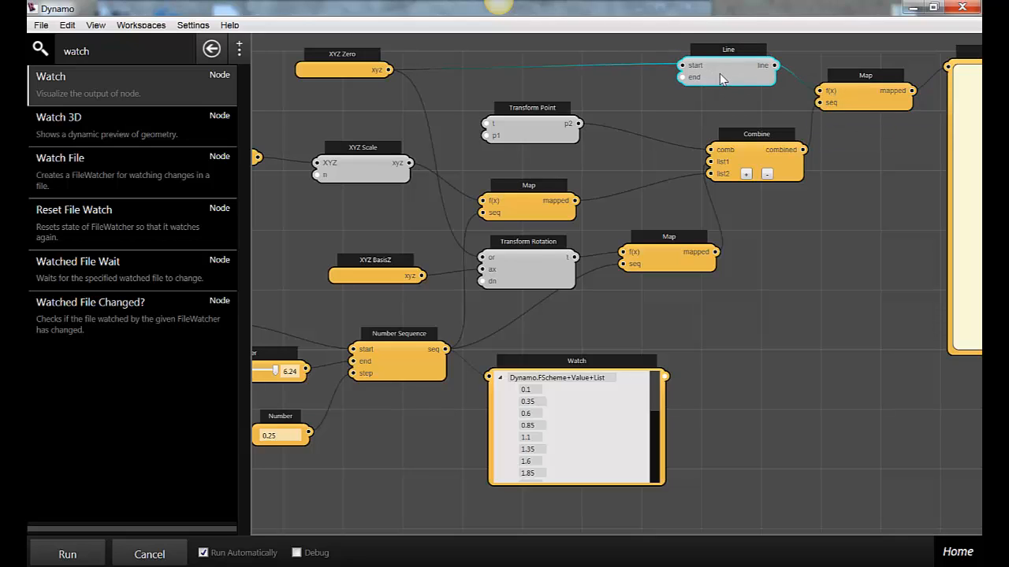
mouse_move(744, 66)
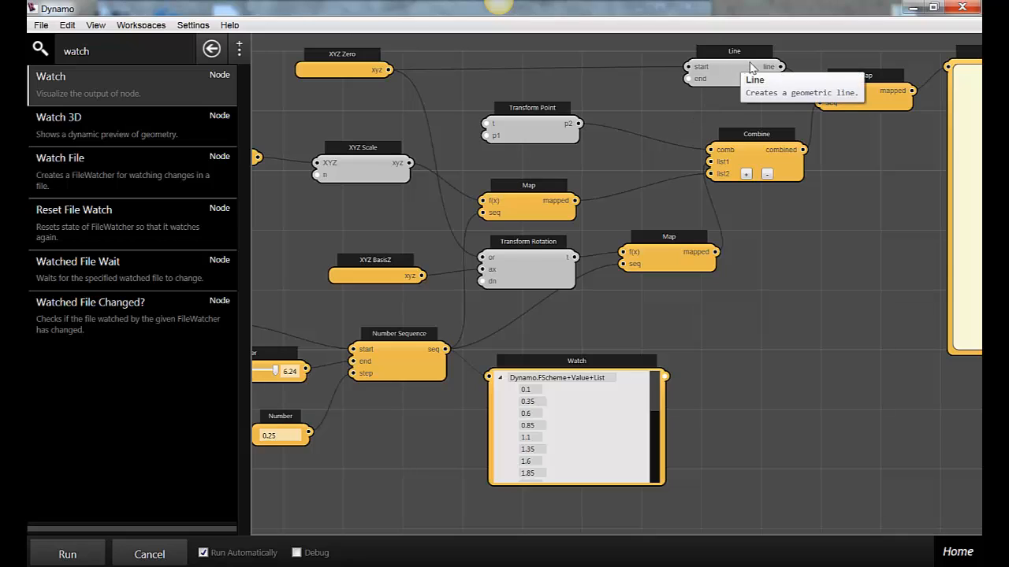
mouse_move(690, 87)
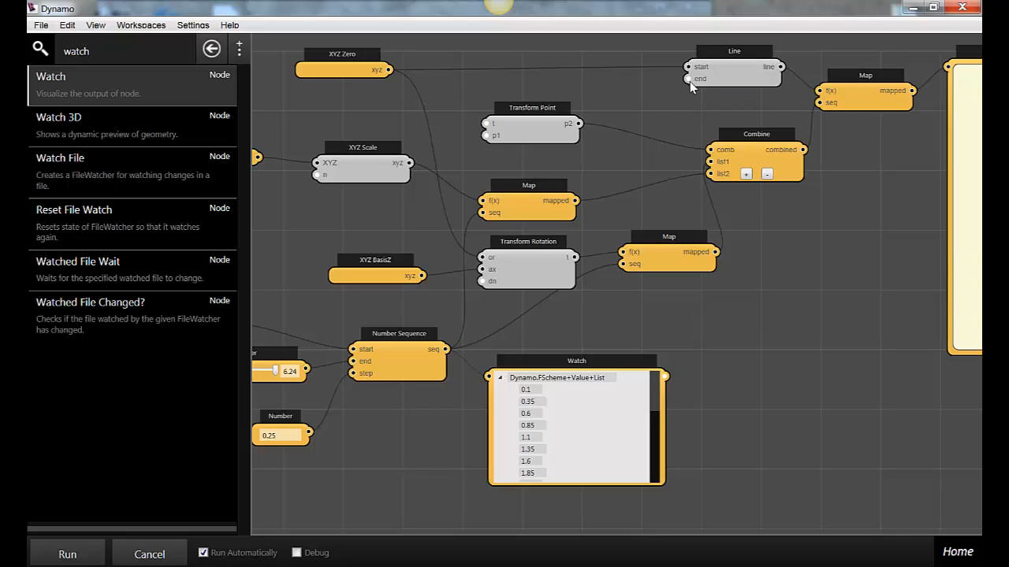
mouse_move(687, 79)
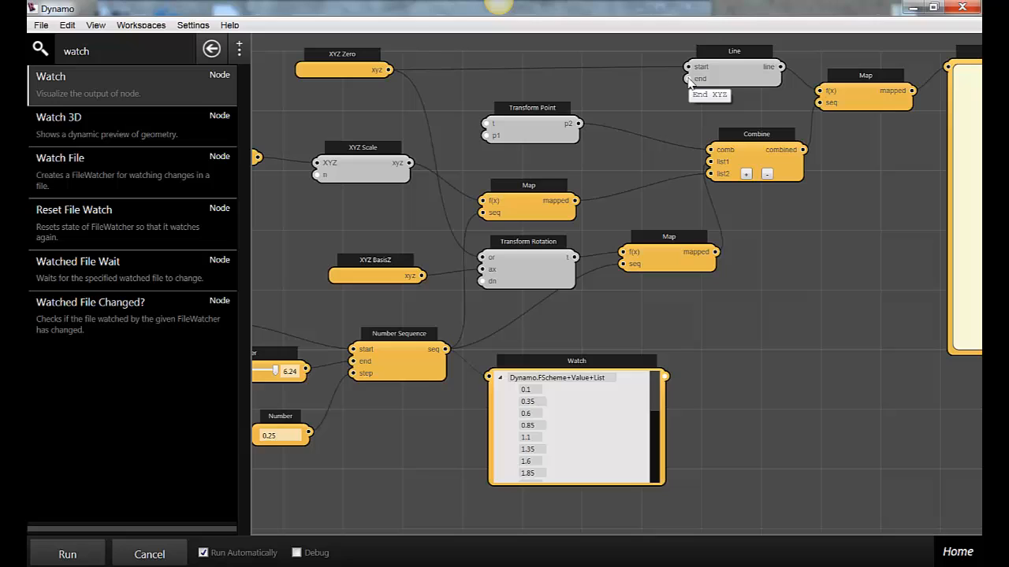
mouse_move(738, 71)
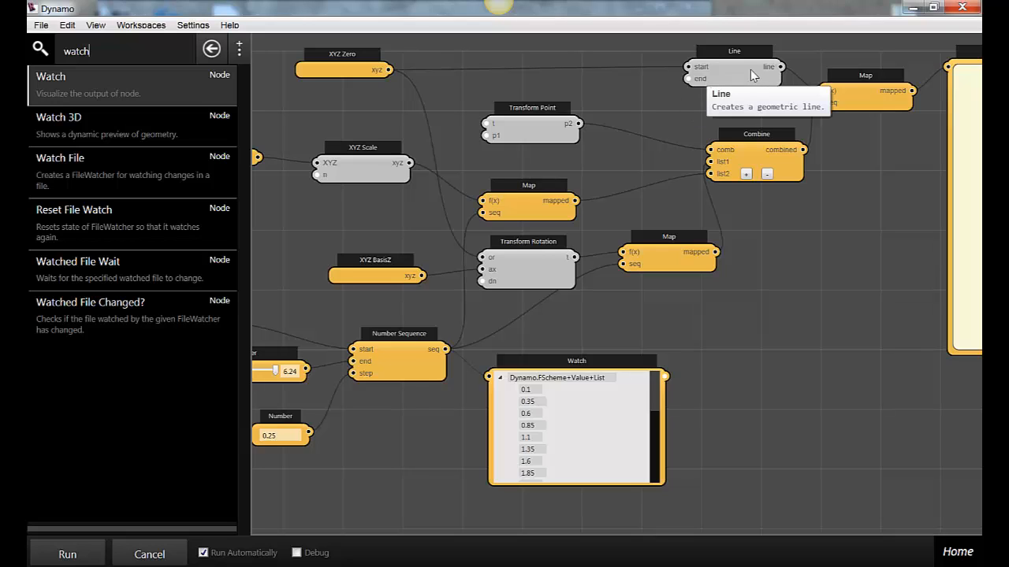
left_click(712, 72)
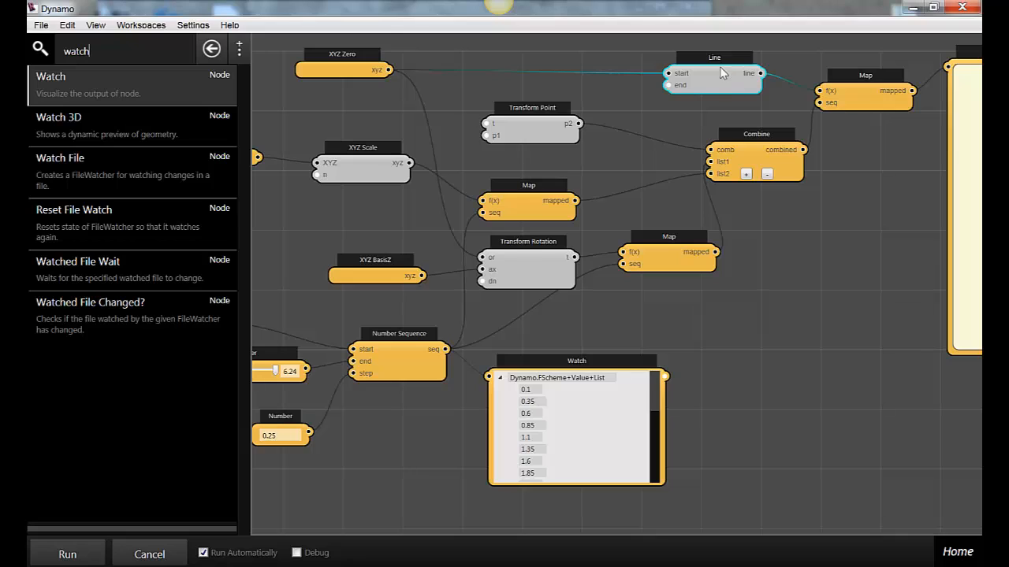
mouse_move(716, 73)
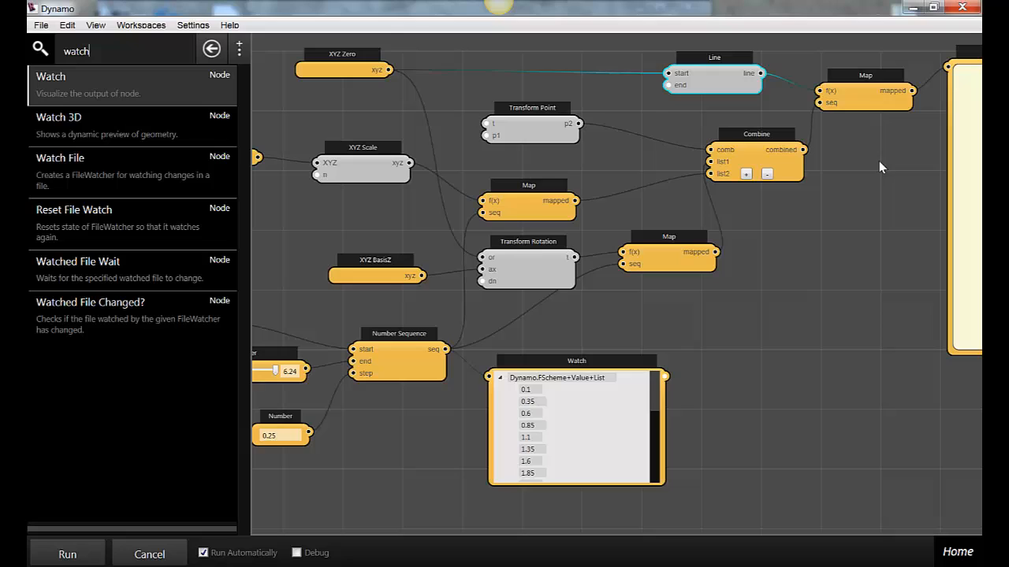
mouse_move(850, 105)
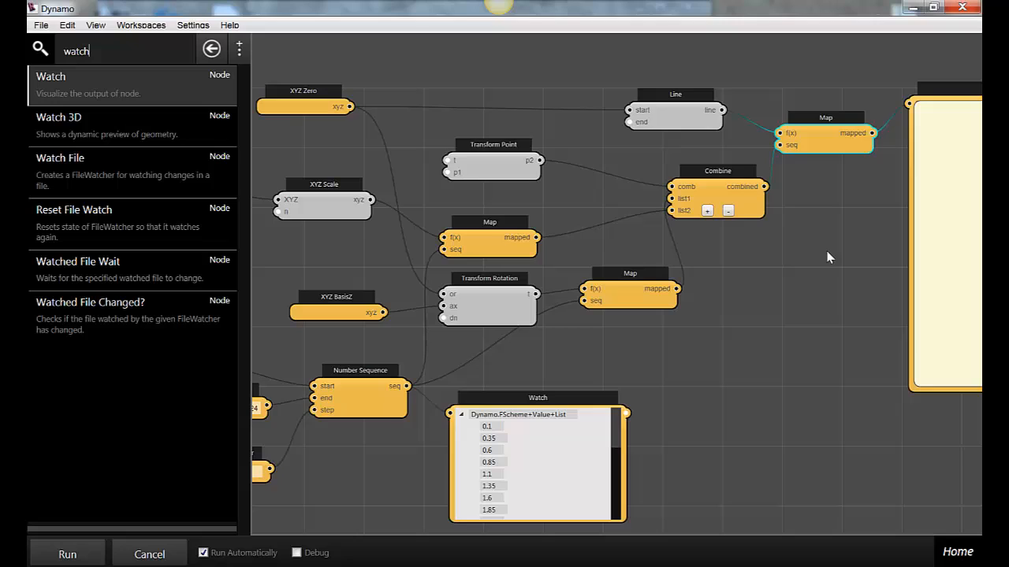
mouse_move(791, 160)
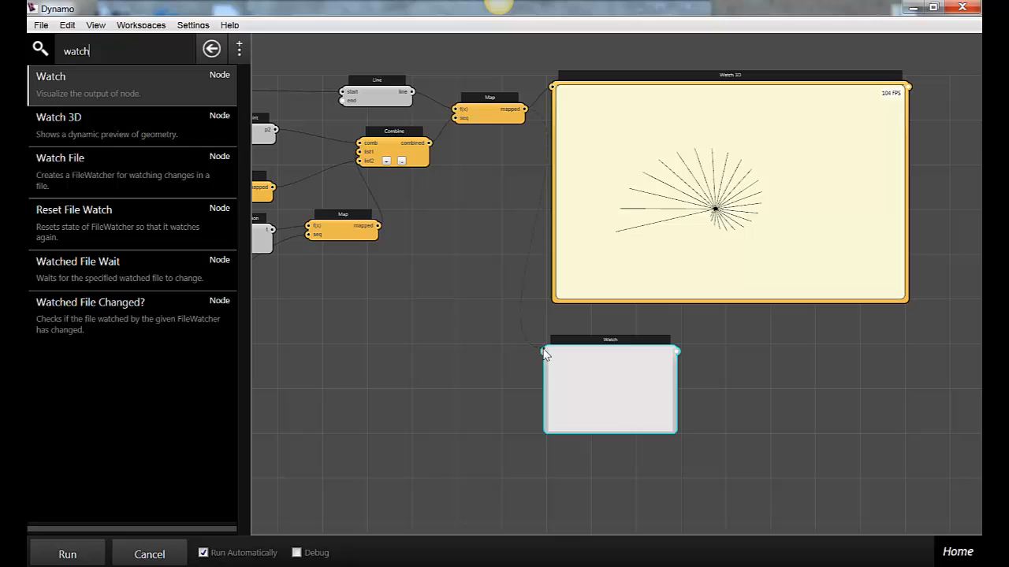
mouse_move(544, 353)
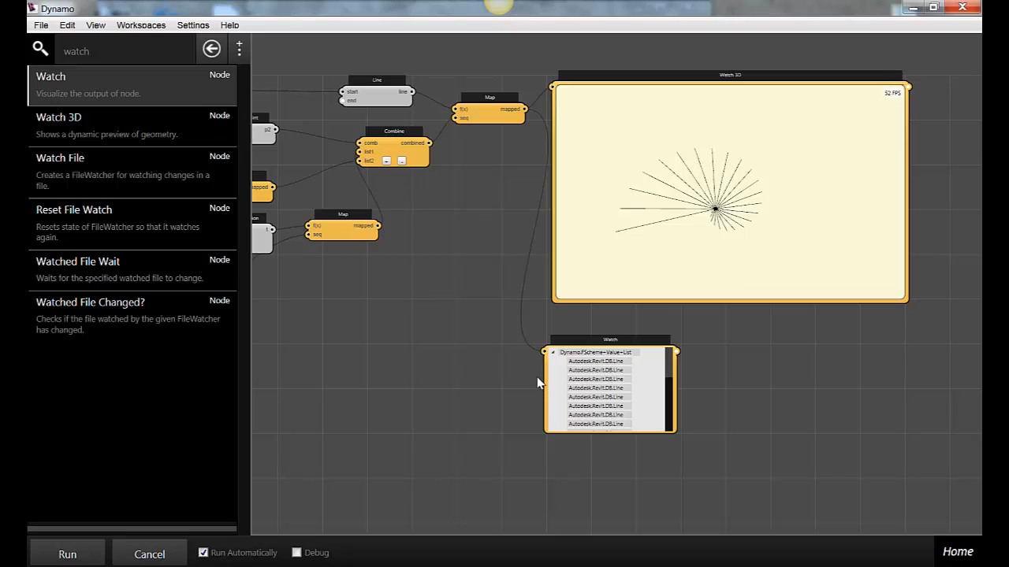
Move the new Watch node up beside the final Map node.
left_click_drag(611, 350, 520, 235)
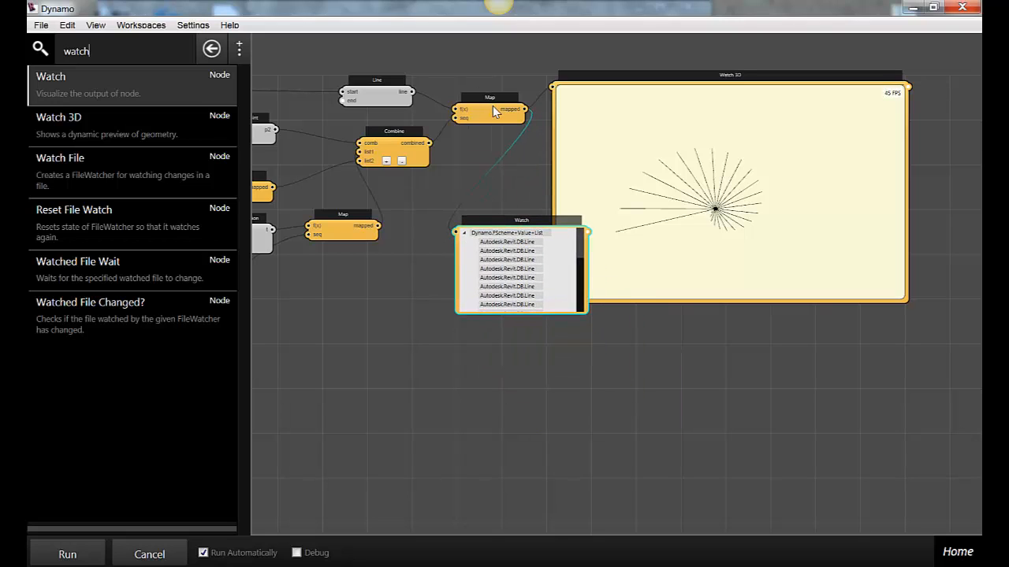
mouse_move(520, 233)
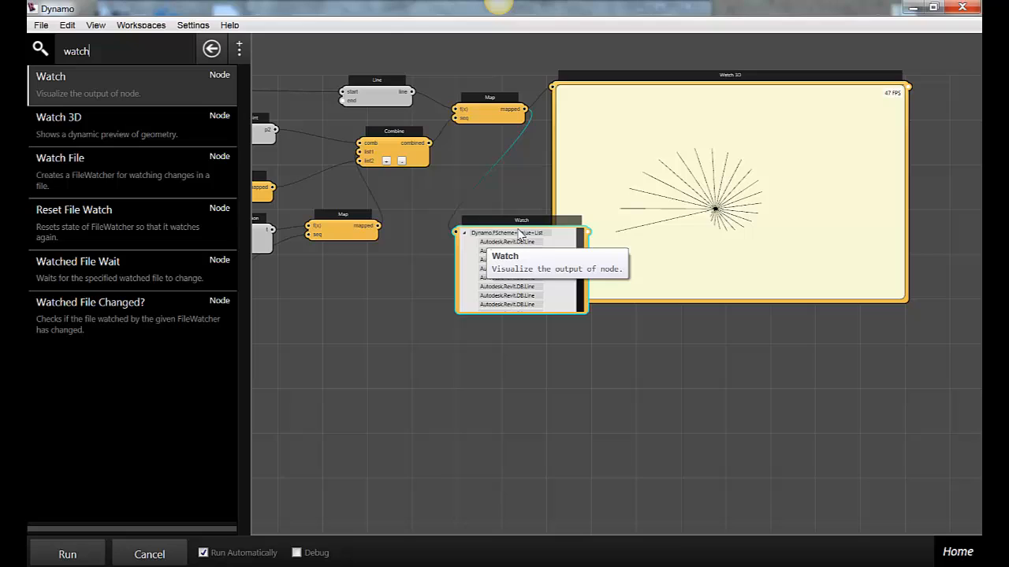
mouse_move(504, 251)
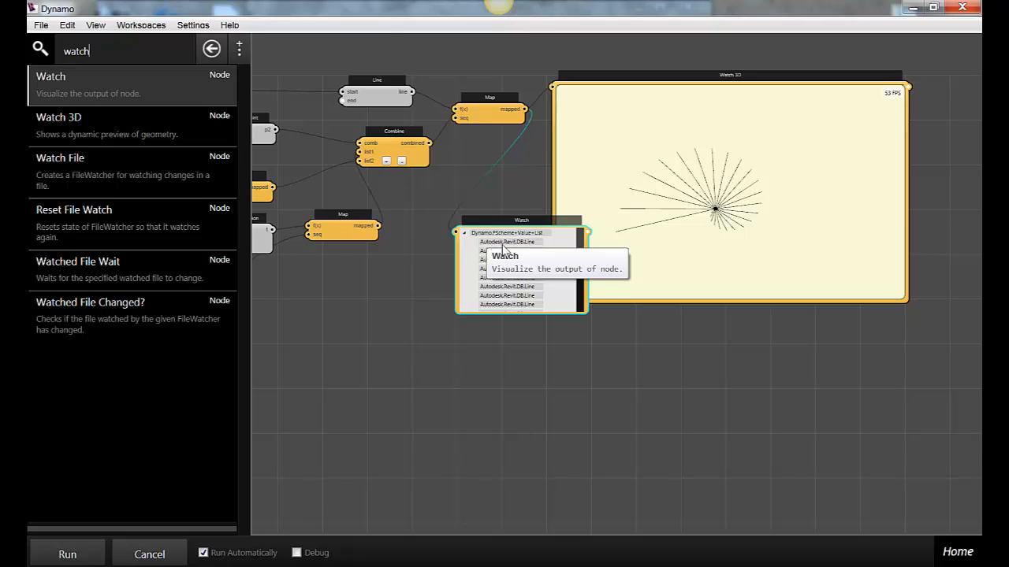
mouse_move(535, 251)
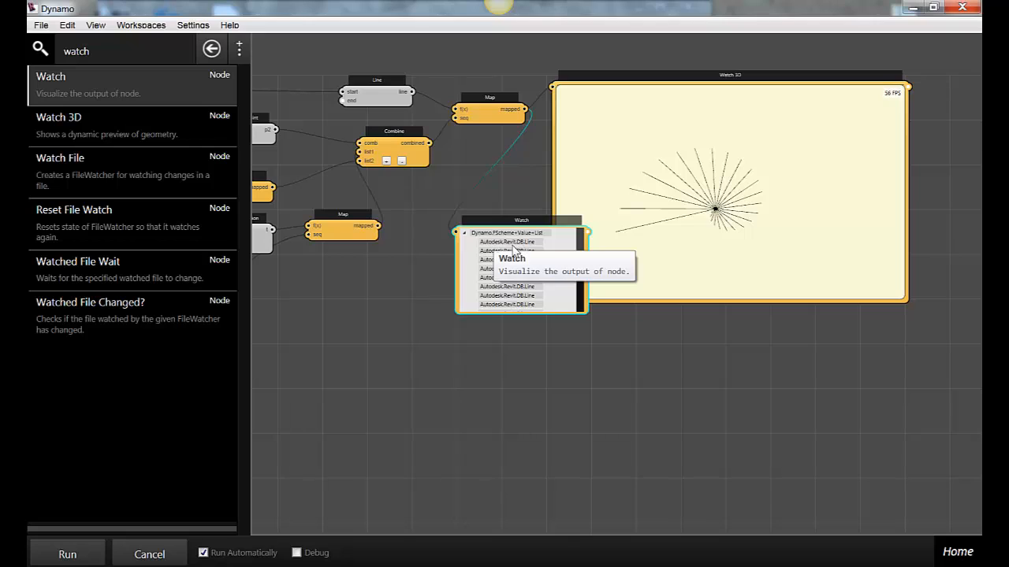
mouse_move(712, 183)
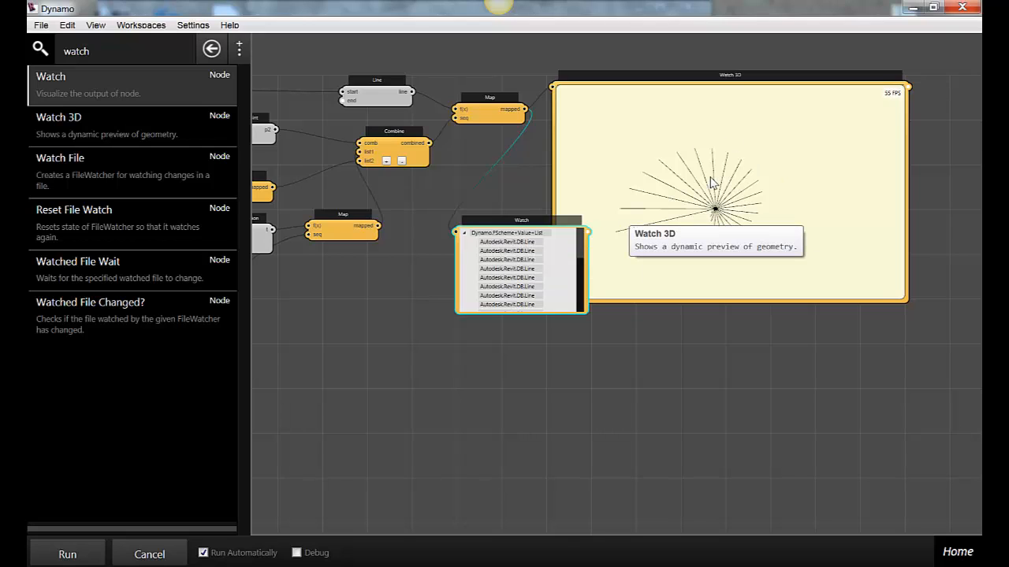
mouse_move(520, 116)
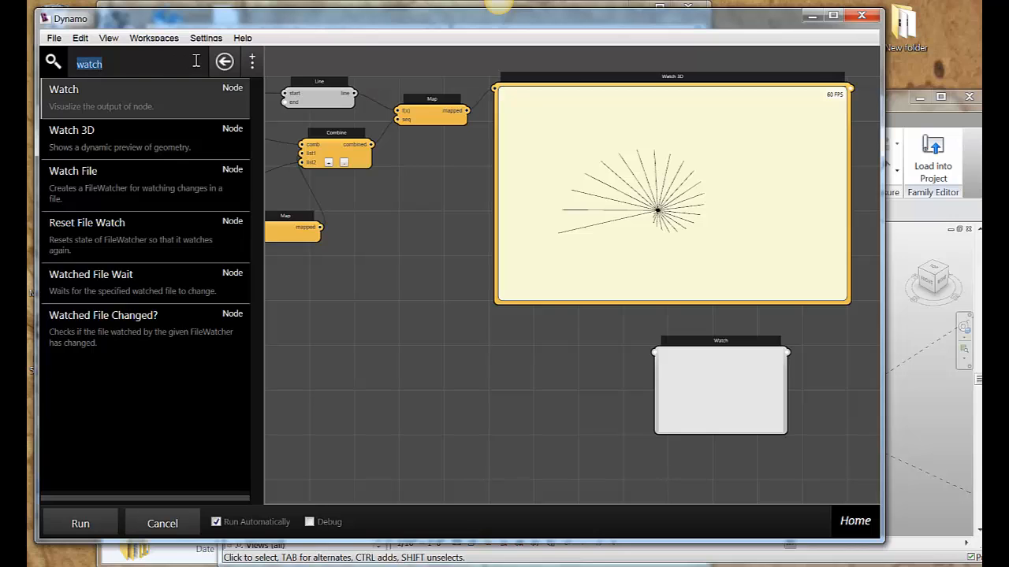
Place Model Curve and New Sketch Plane nodes and arrange them with the sketch plane feeding Model Curve.
type("mo")
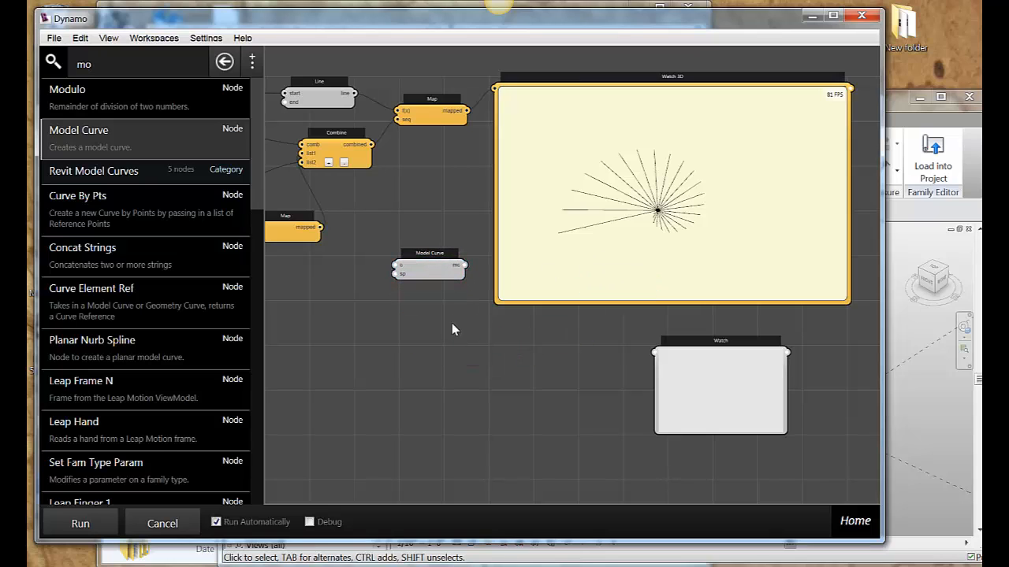
left_click_drag(429, 268, 413, 305)
type("ske")
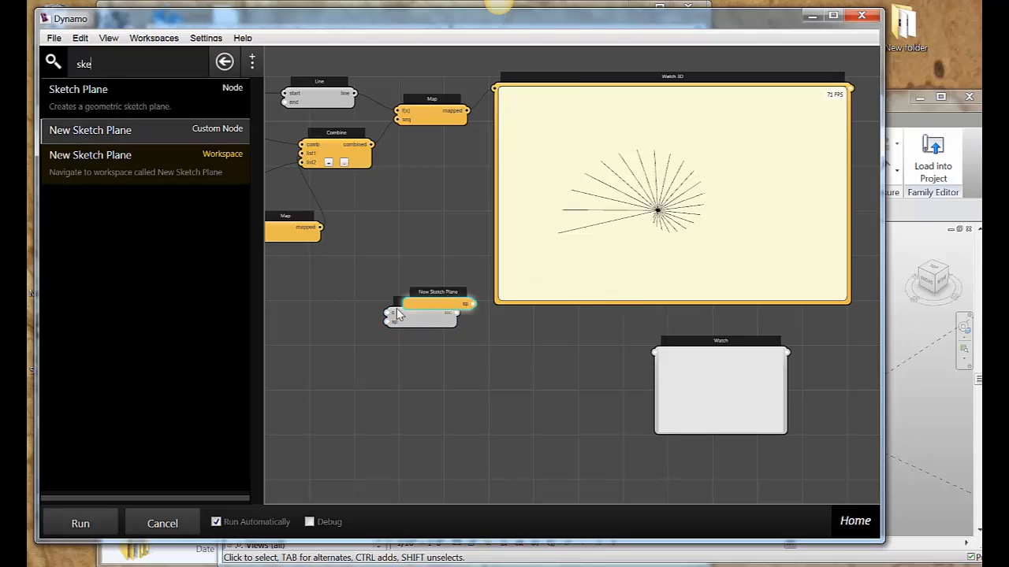
left_click_drag(438, 306, 315, 326)
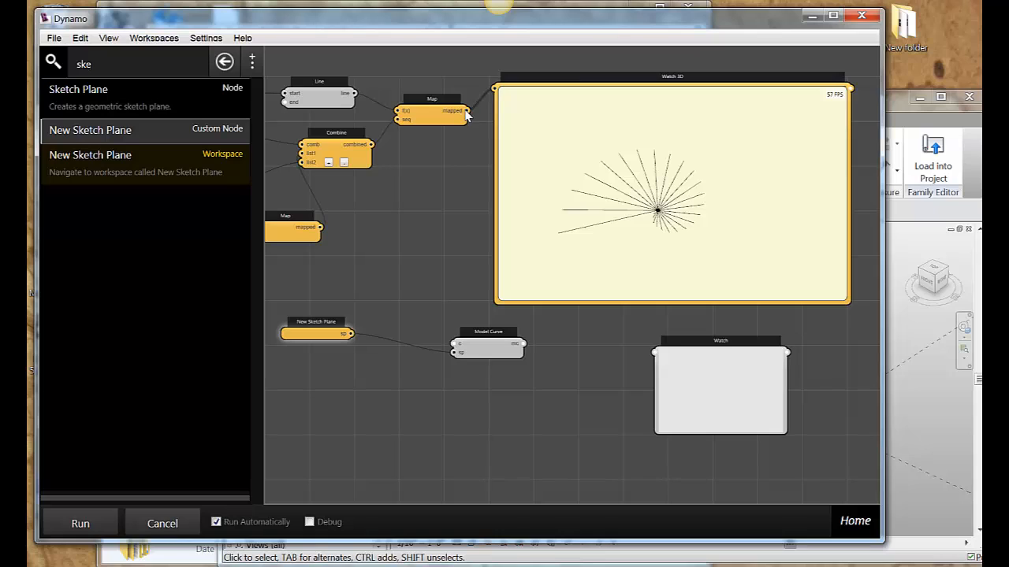
mouse_move(465, 114)
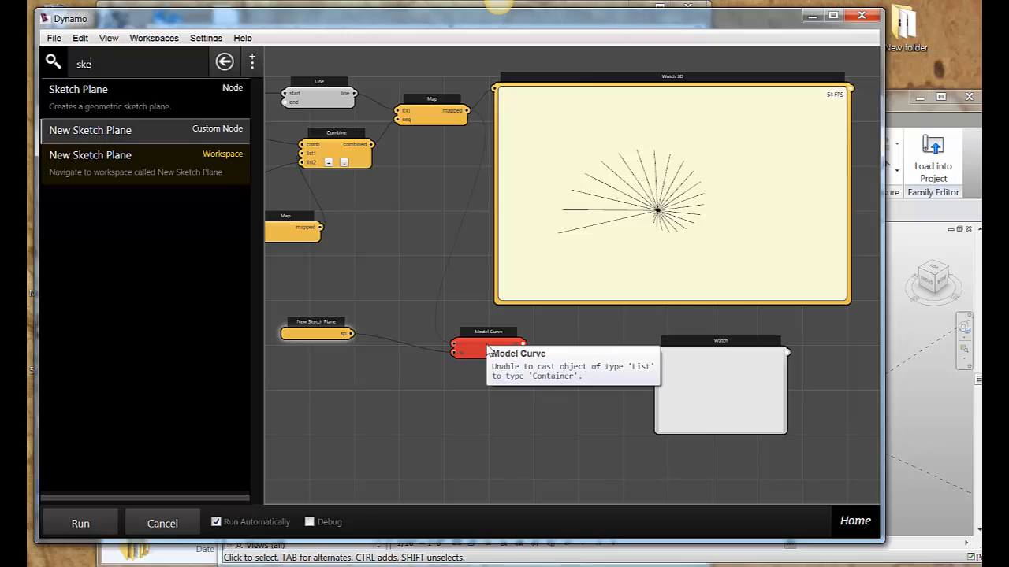
mouse_move(455, 350)
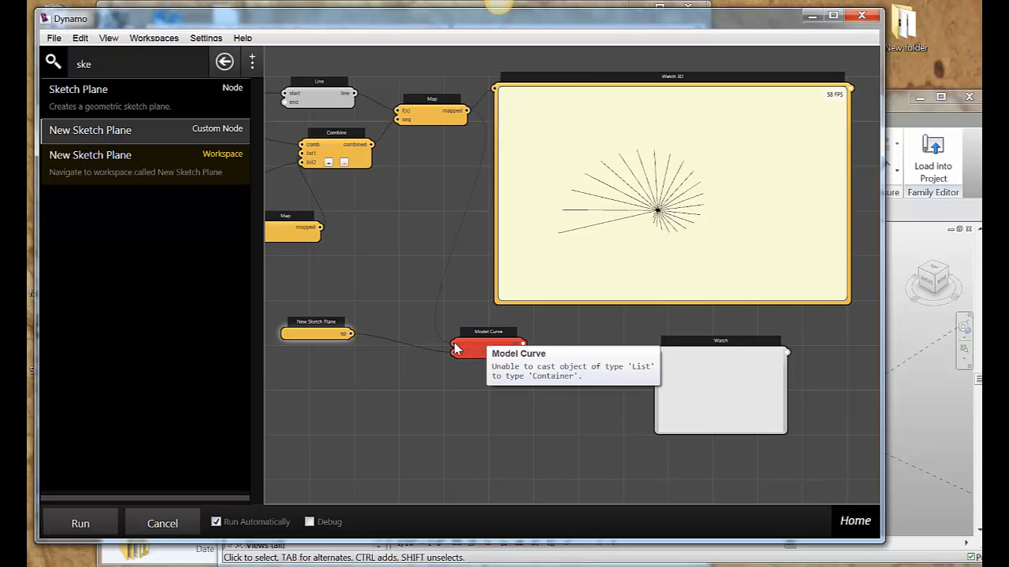
left_click_drag(487, 340, 422, 290)
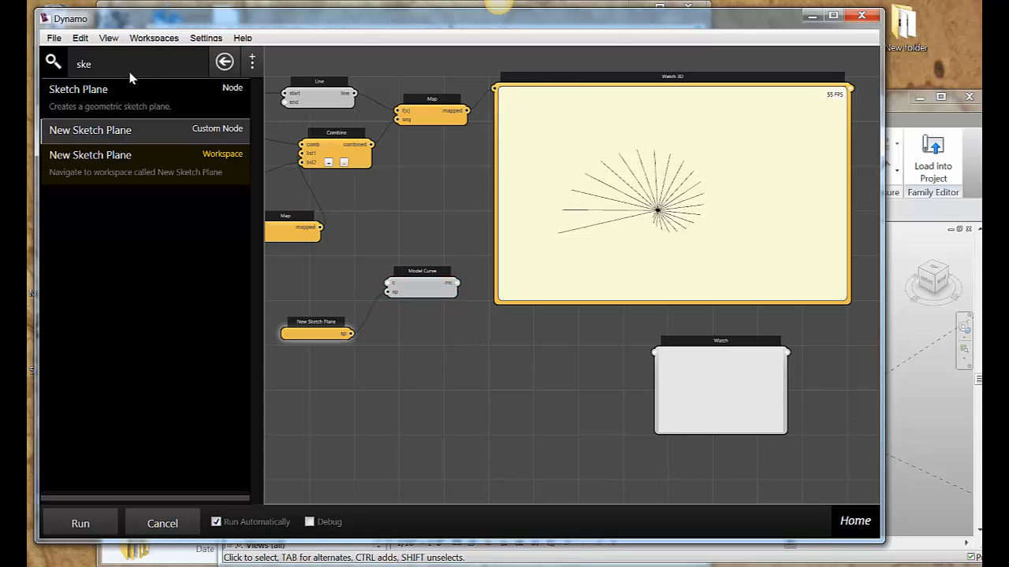
Search the library for 'ma' to bring up the Map node.
type("map")
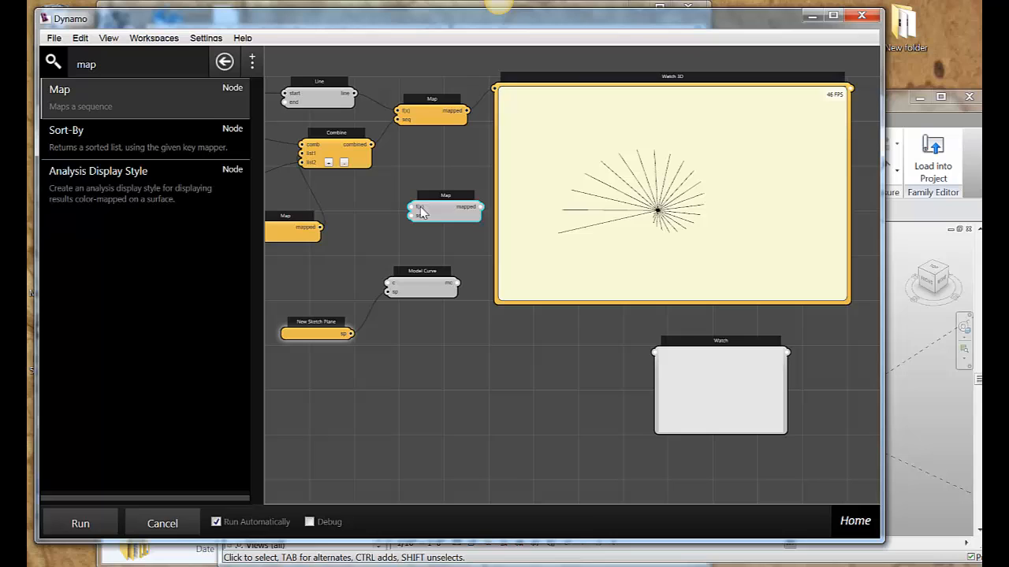
mouse_move(441, 221)
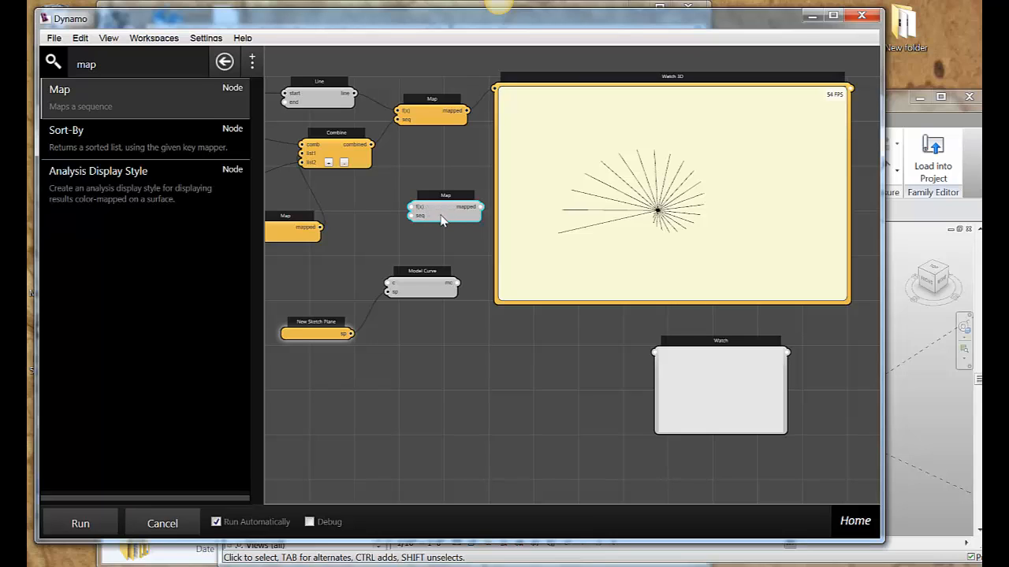
mouse_move(432, 280)
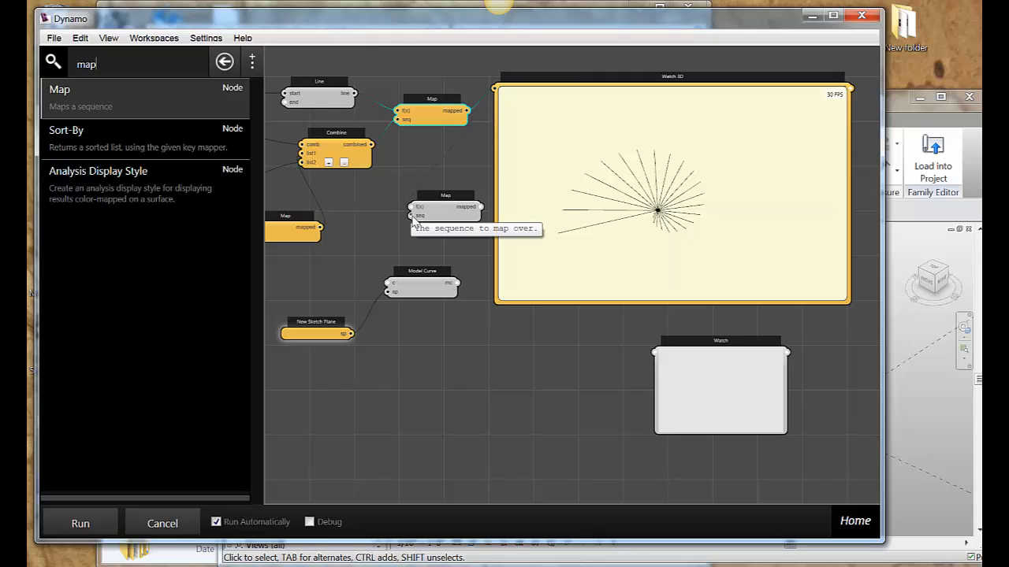
Wire the first Map's rotated line list into the new Map's seq input.
left_click_drag(444, 206, 473, 301)
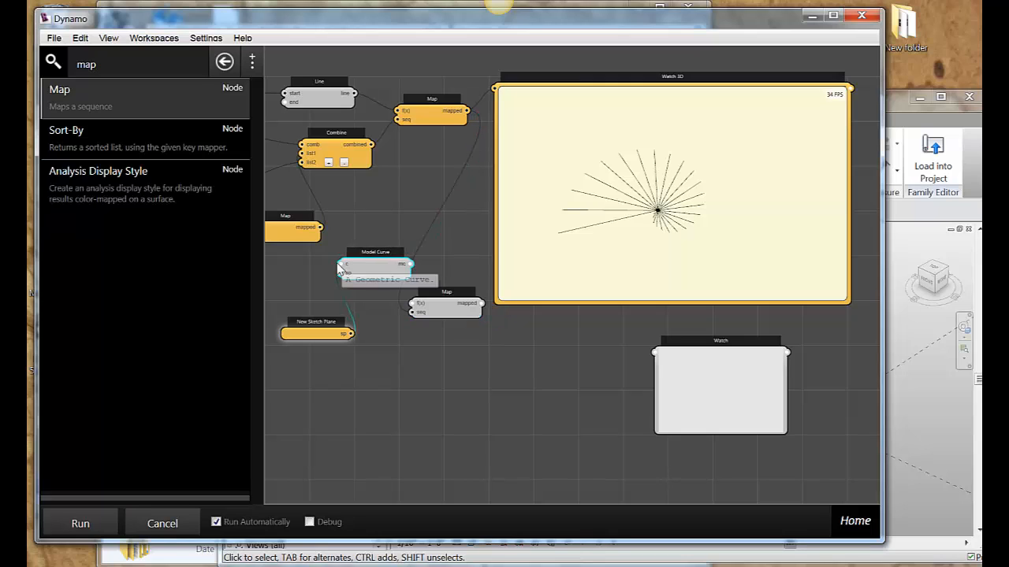
mouse_move(386, 312)
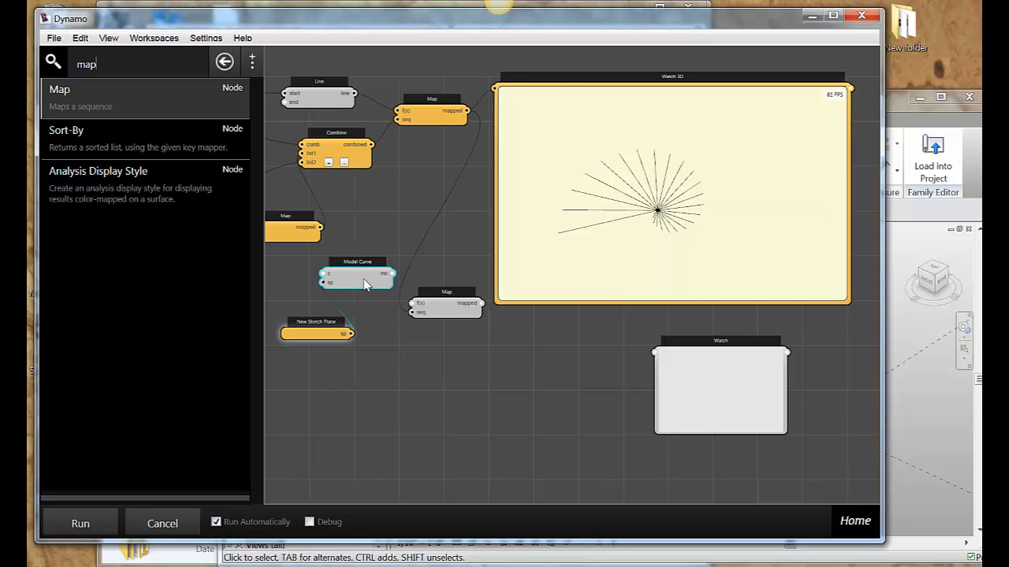
mouse_move(370, 281)
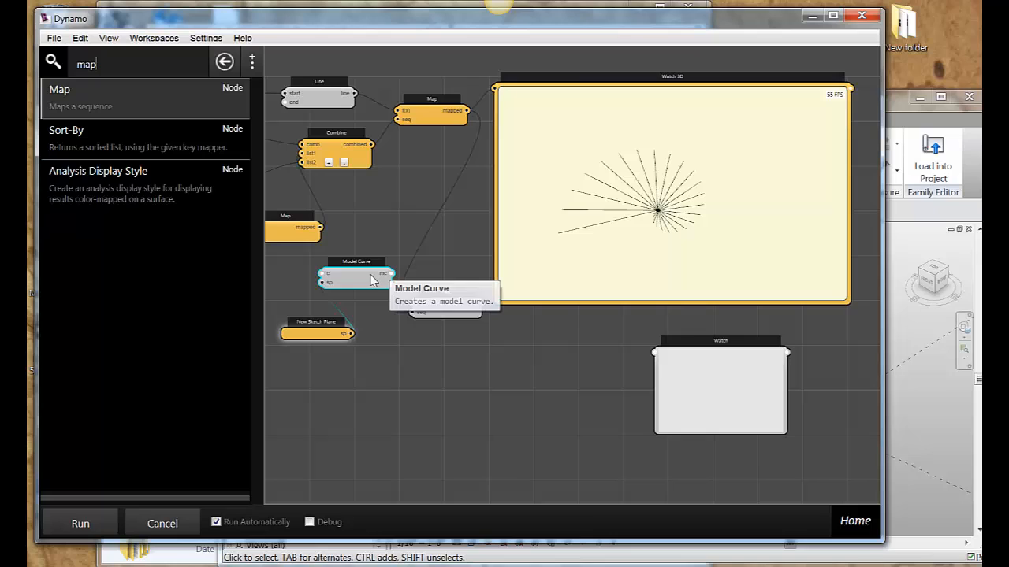
mouse_move(381, 274)
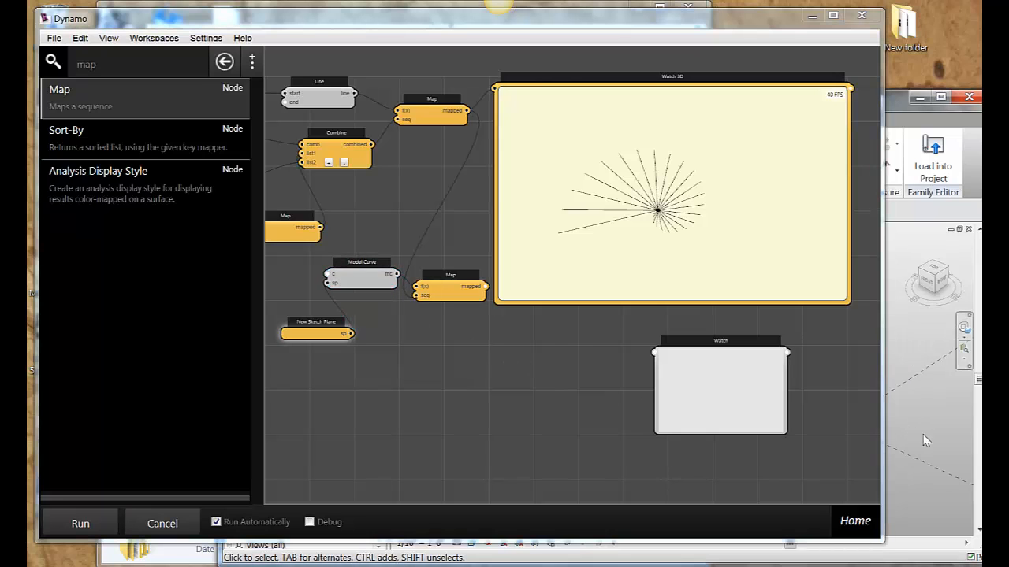
mouse_move(917, 451)
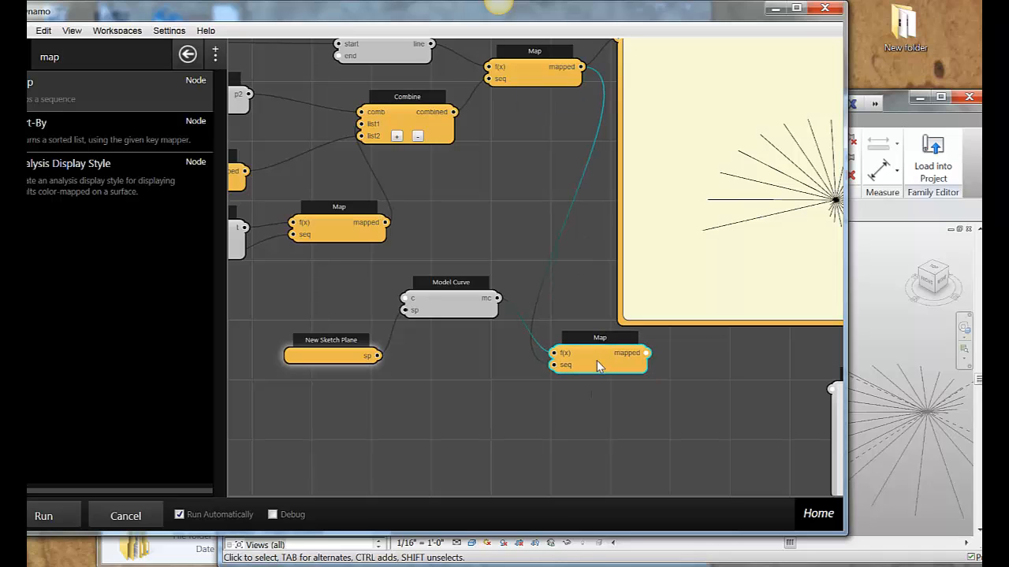
mouse_move(450, 308)
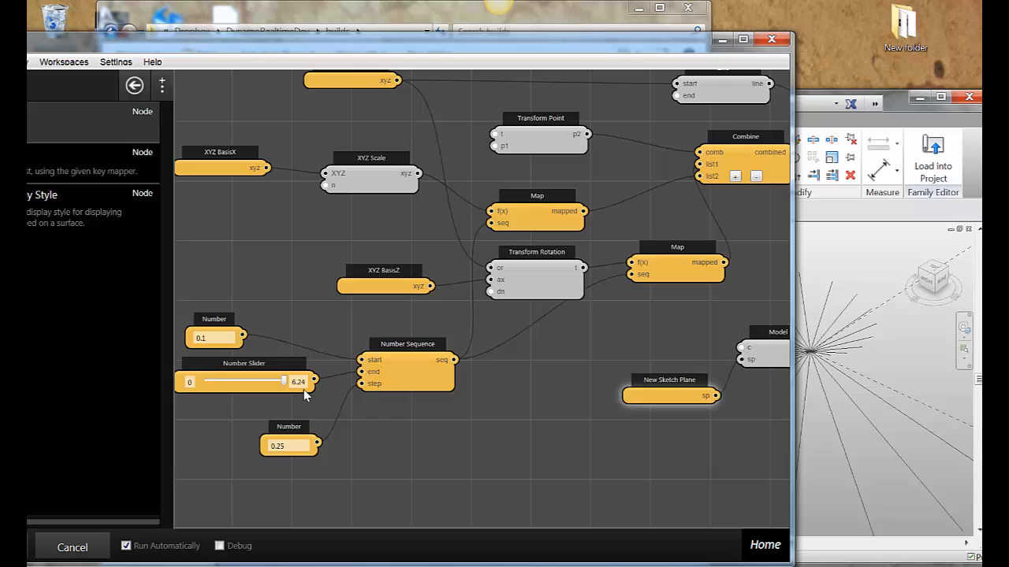
mouse_move(284, 383)
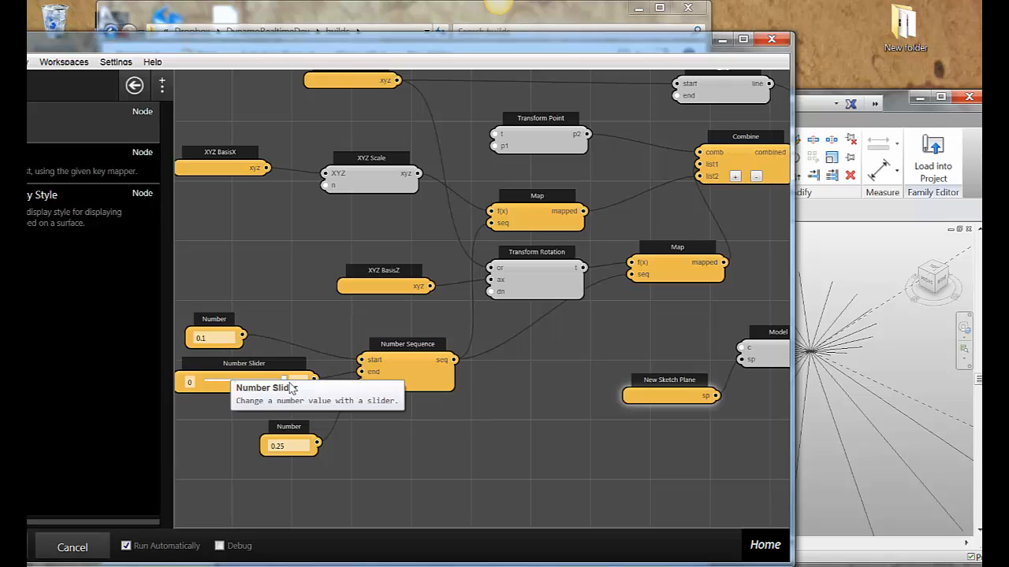
Sweep the Number Slider between about 2.05 and 5.61, watching the Revit line fan update.
left_click_drag(213, 380, 284, 380)
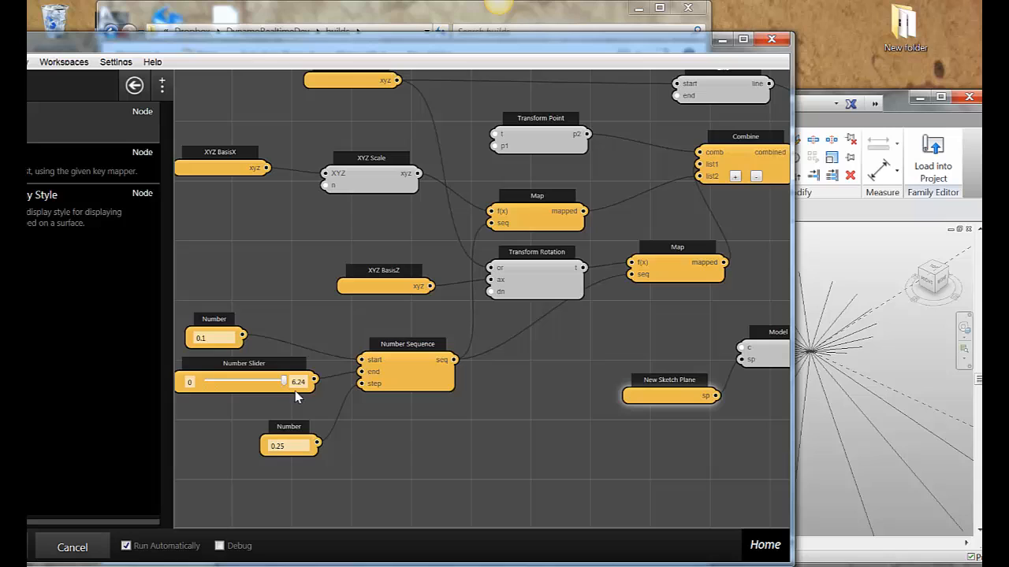
mouse_move(296, 386)
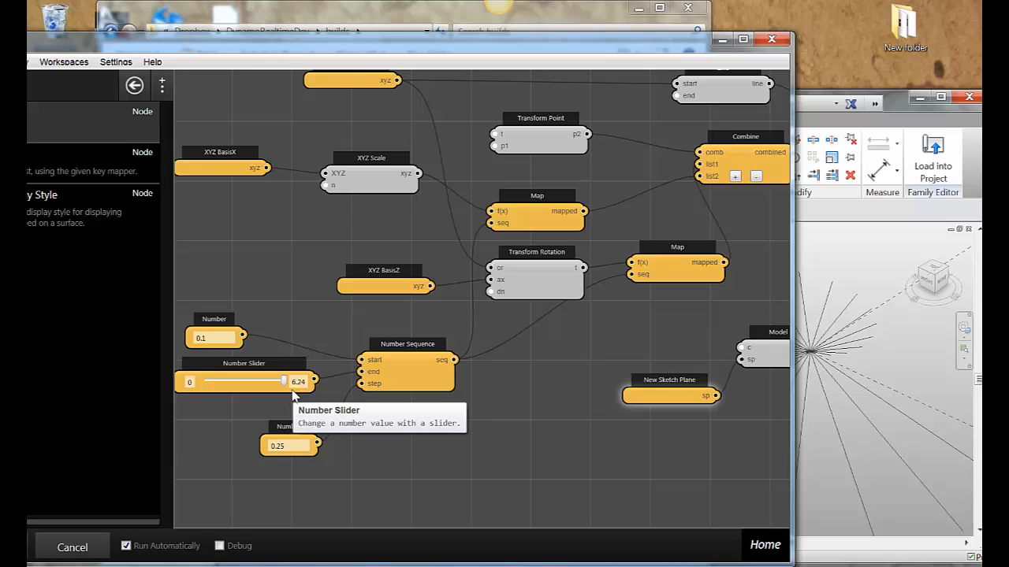
mouse_move(284, 383)
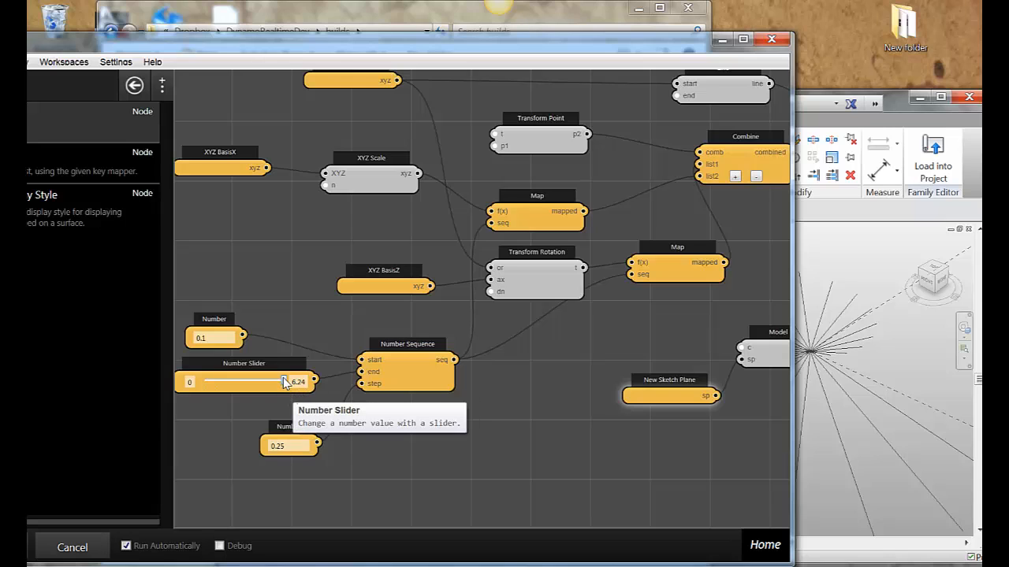
left_click_drag(284, 383, 229, 383)
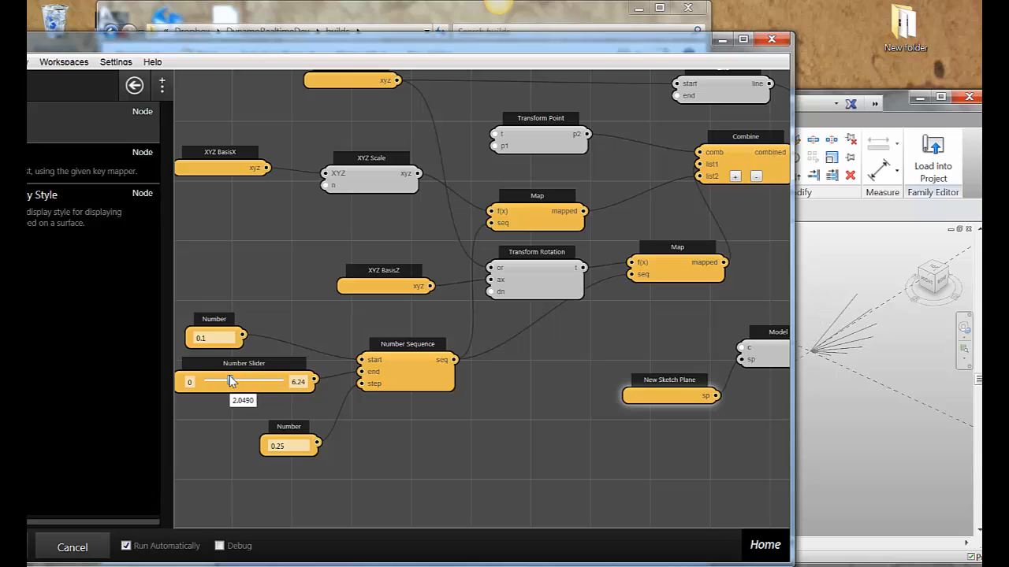
left_click_drag(231, 383, 246, 383)
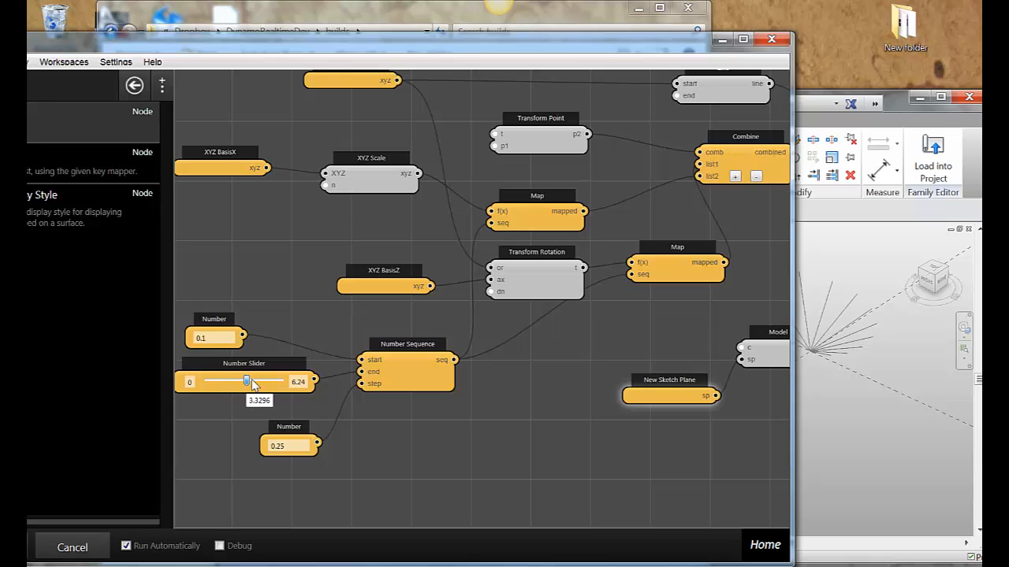
left_click_drag(246, 383, 276, 383)
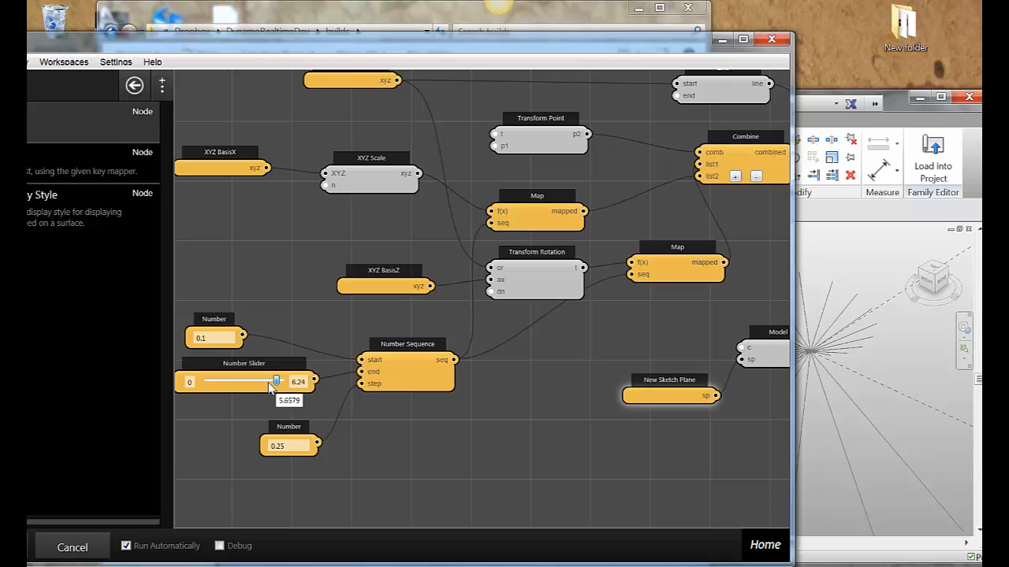
left_click_drag(275, 383, 241, 383)
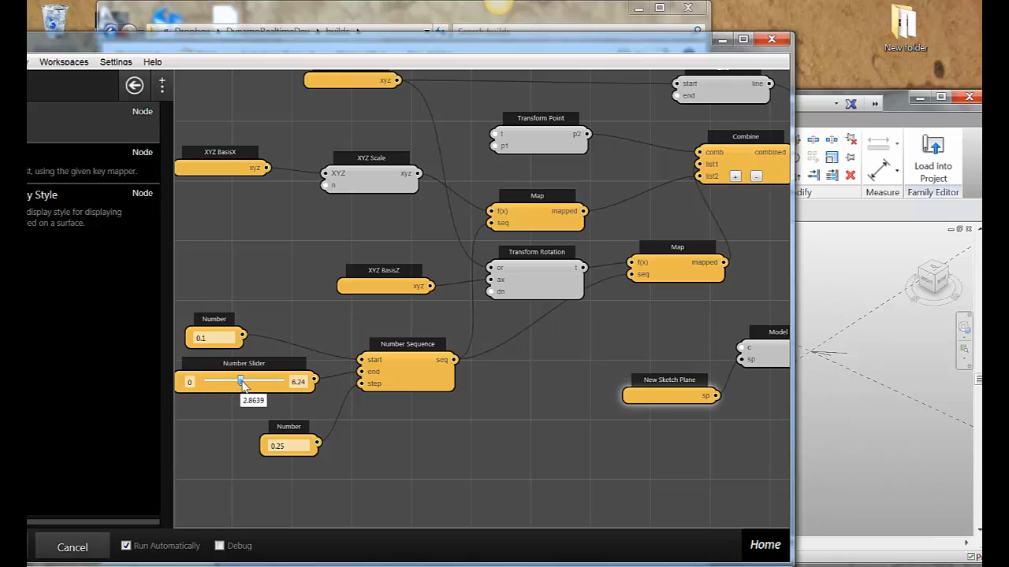
left_click_drag(243, 383, 282, 383)
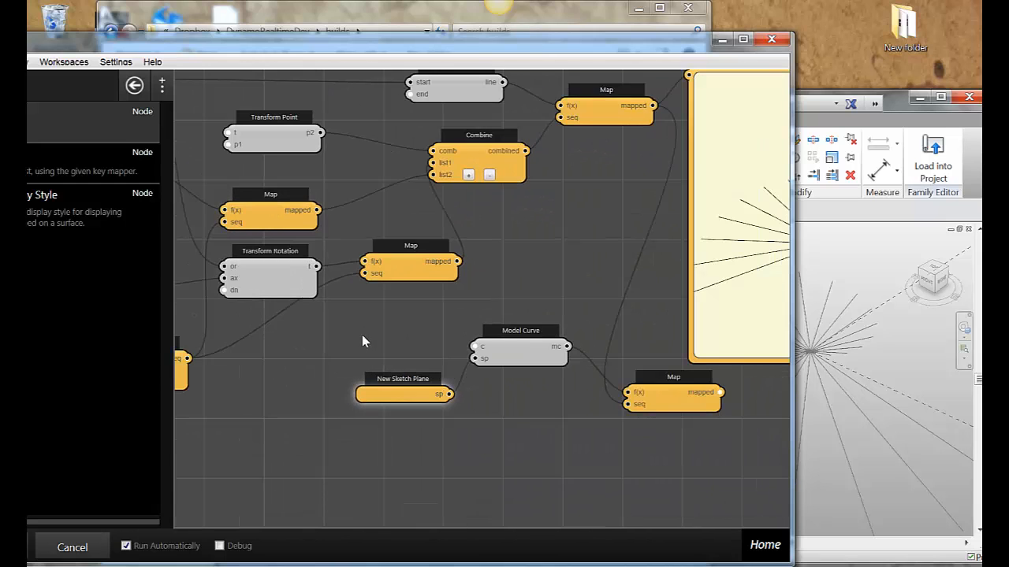
mouse_move(607, 117)
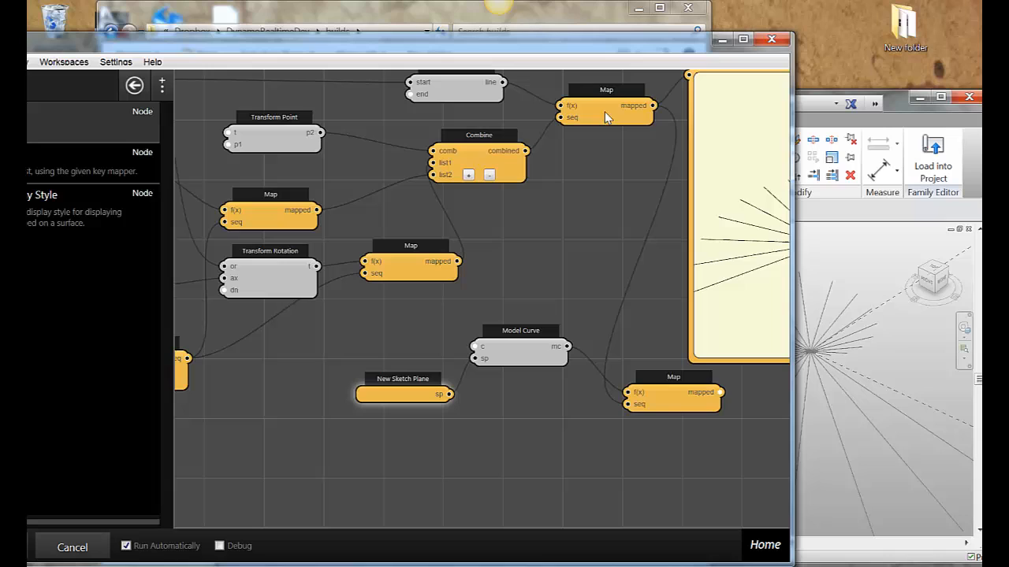
mouse_move(260, 148)
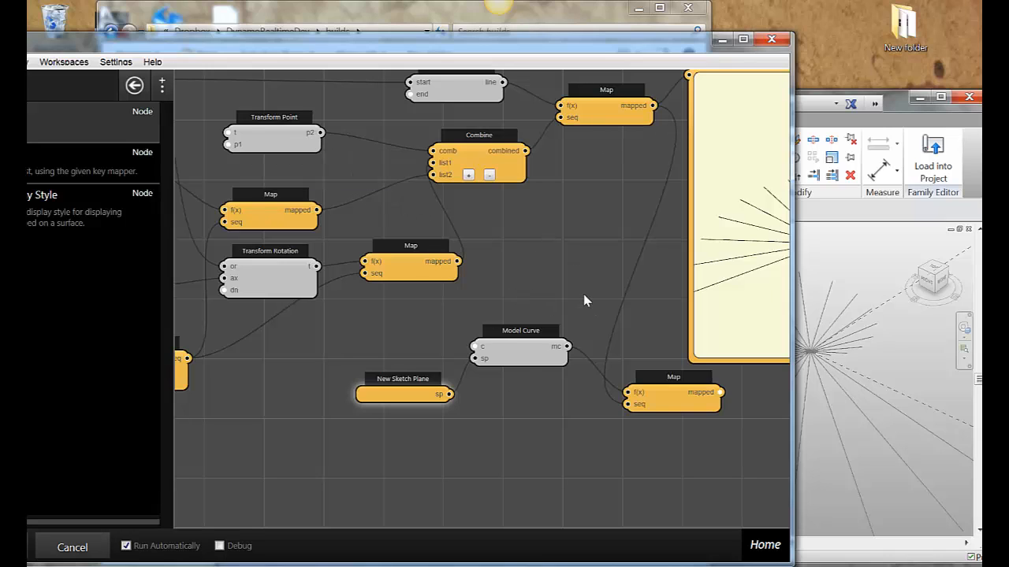
mouse_move(541, 294)
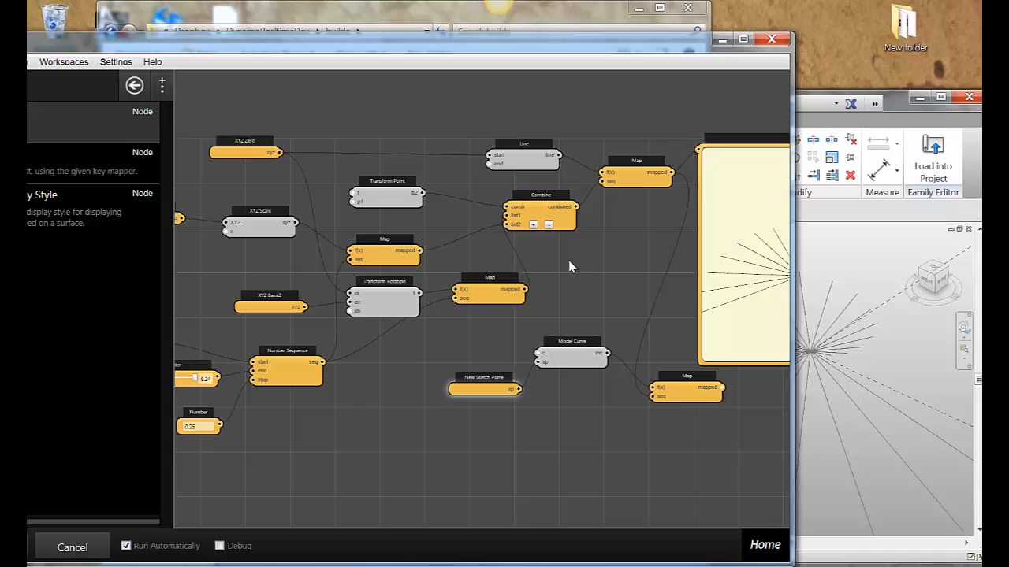
mouse_move(426, 470)
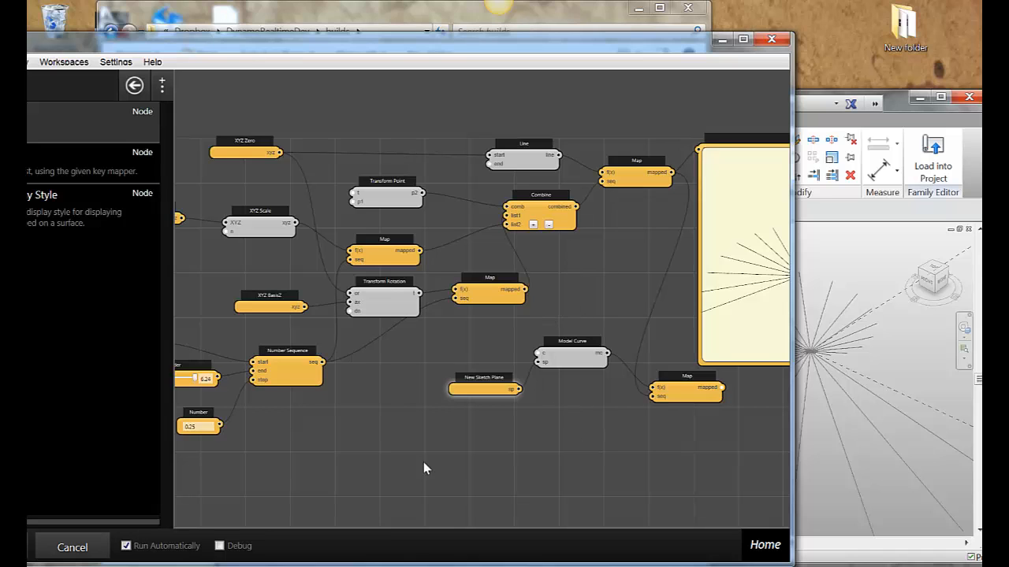